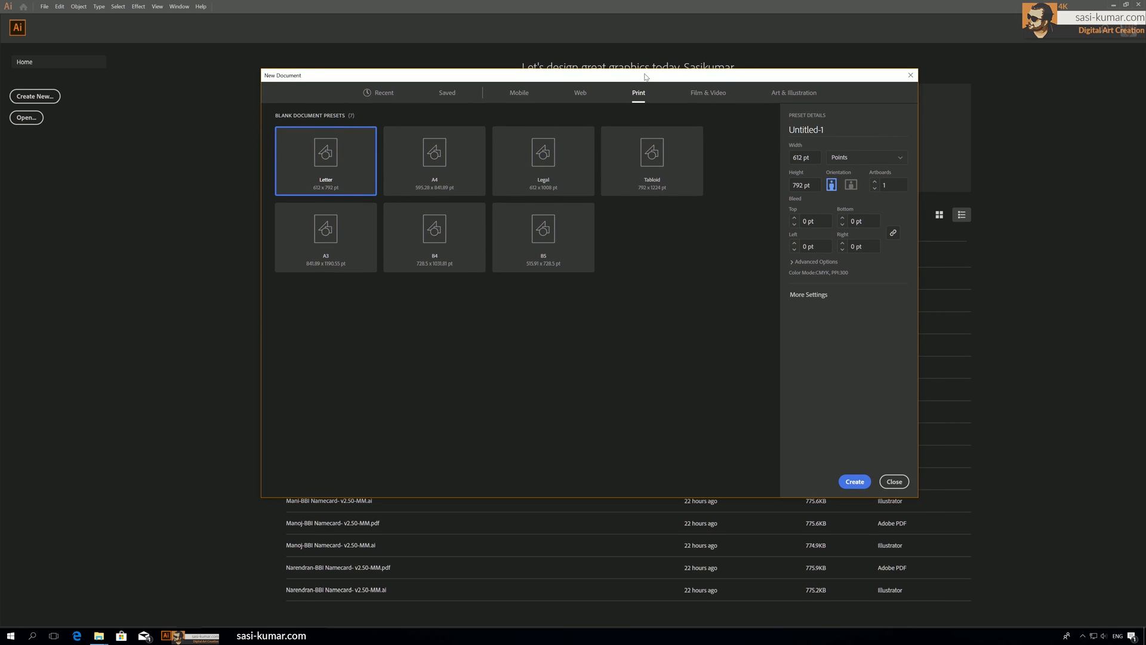
mouse_move(670, 349)
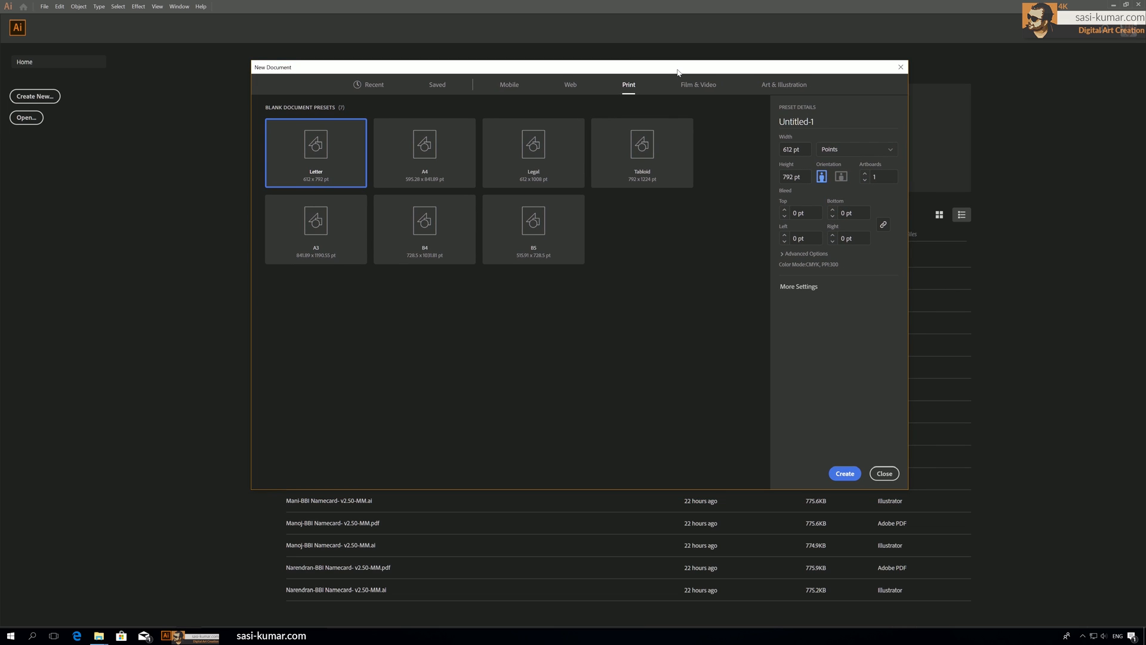
Switch the new document to millimetres and enter a 90 × 54 mm landscape page.
click(856, 149)
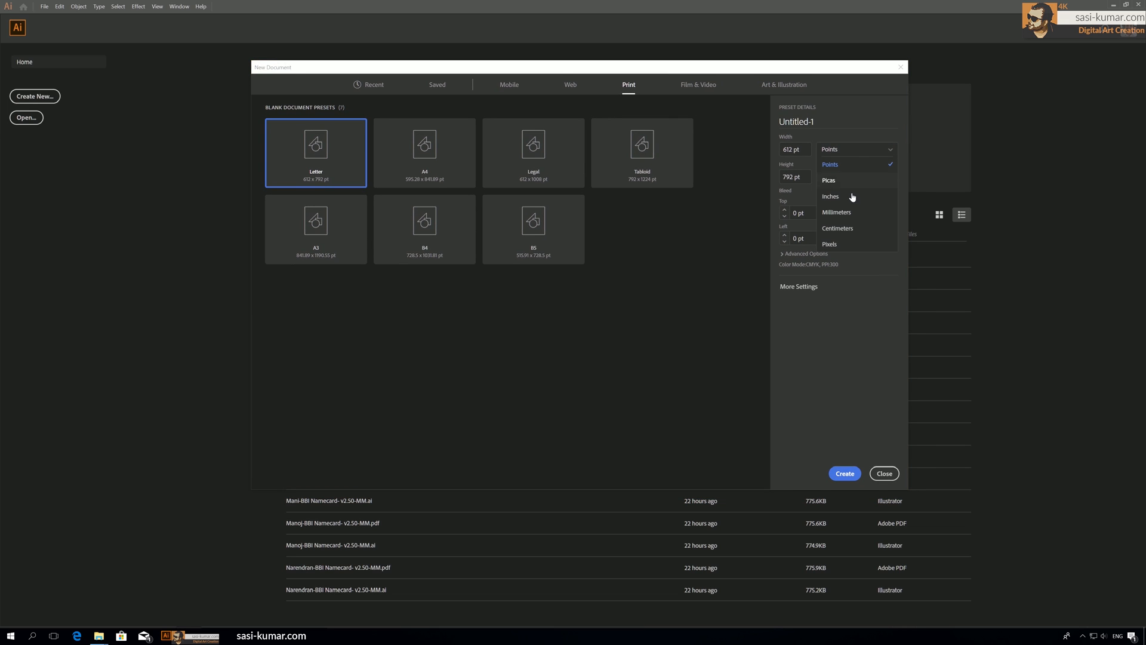
click(837, 212)
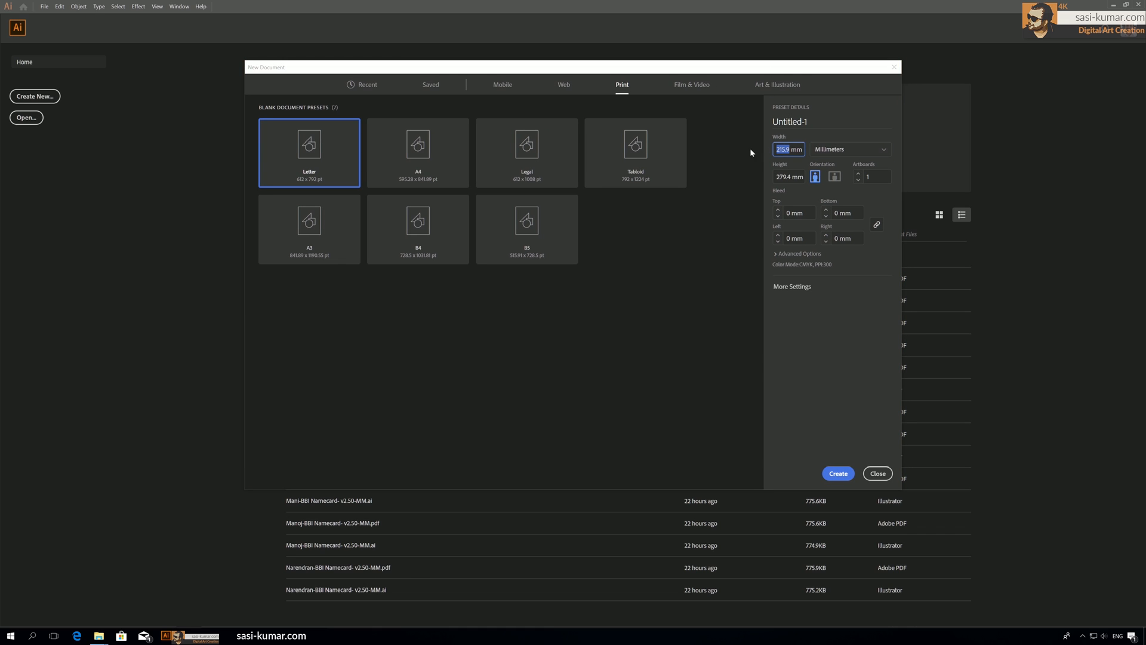
mouse_move(626, 112)
text(90)
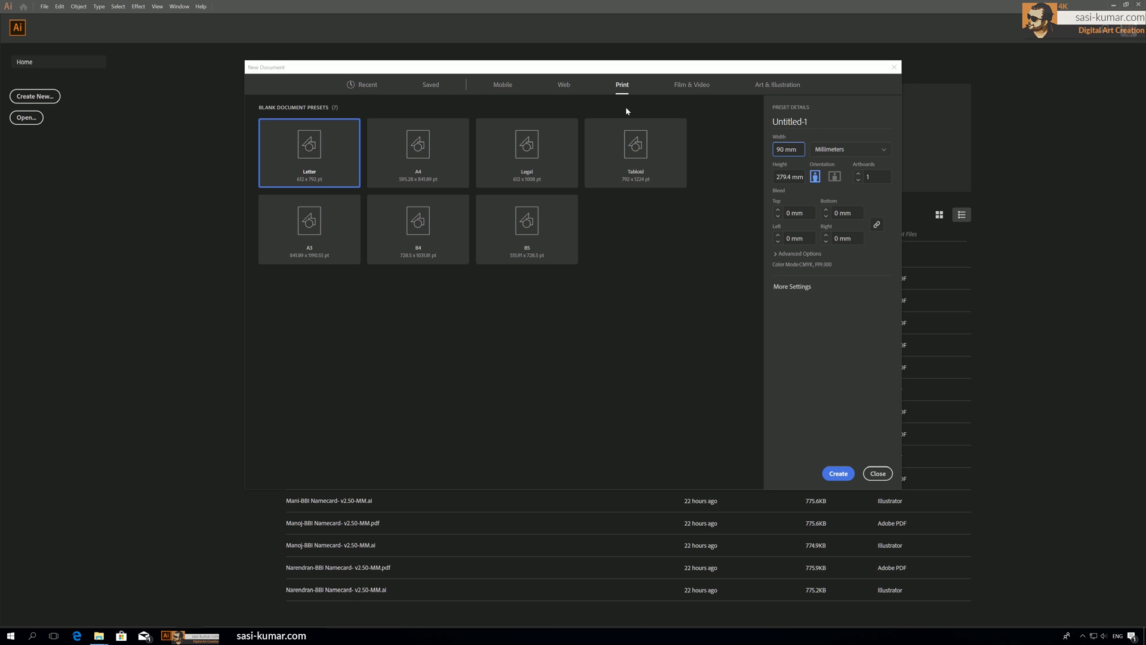
click(788, 176)
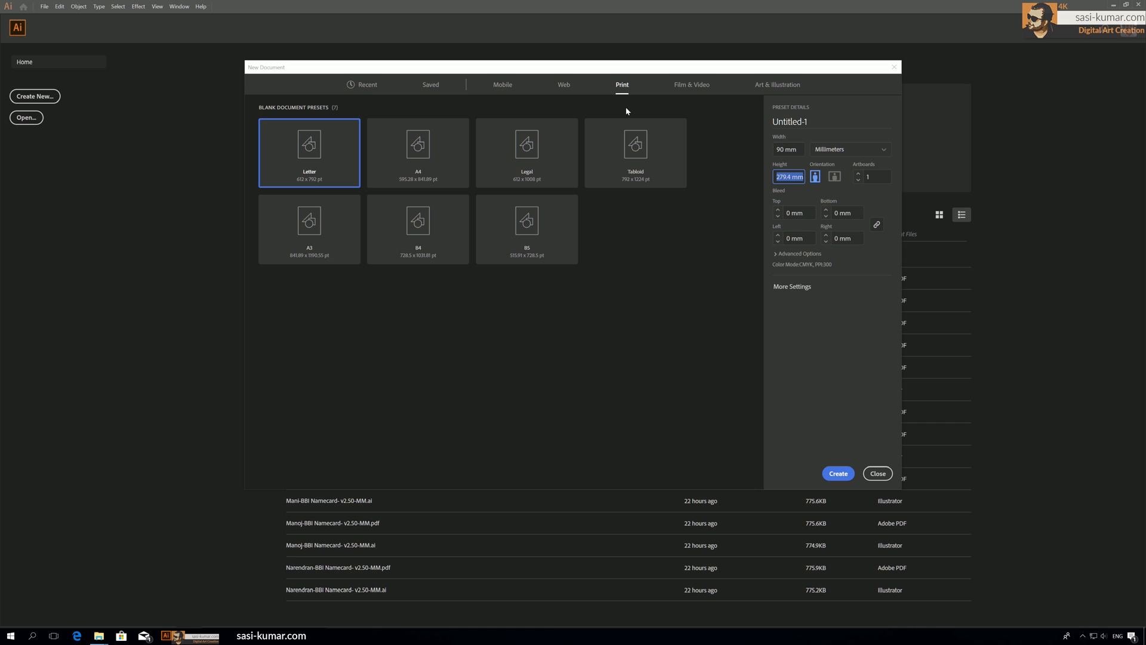
text(5)
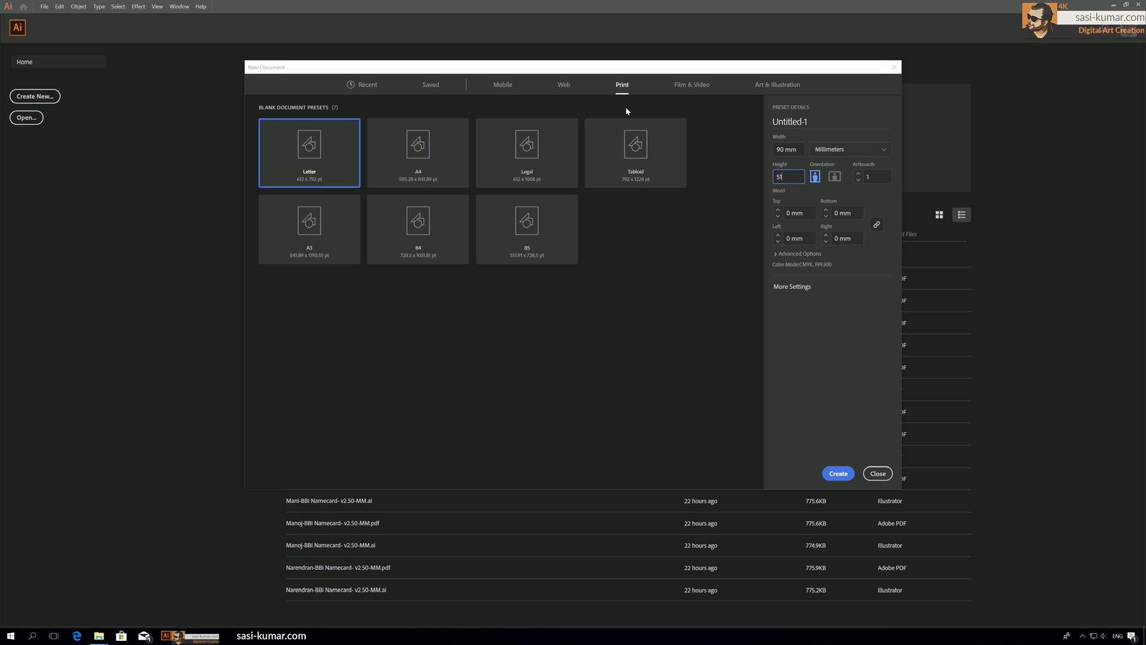
click(834, 176)
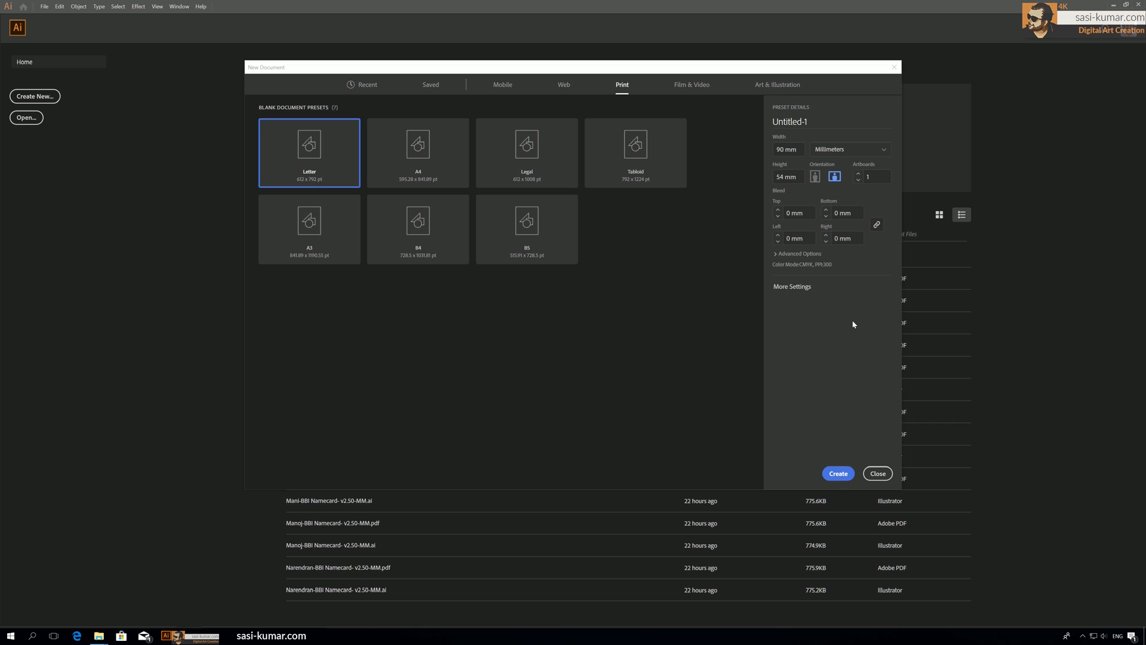
mouse_move(808, 264)
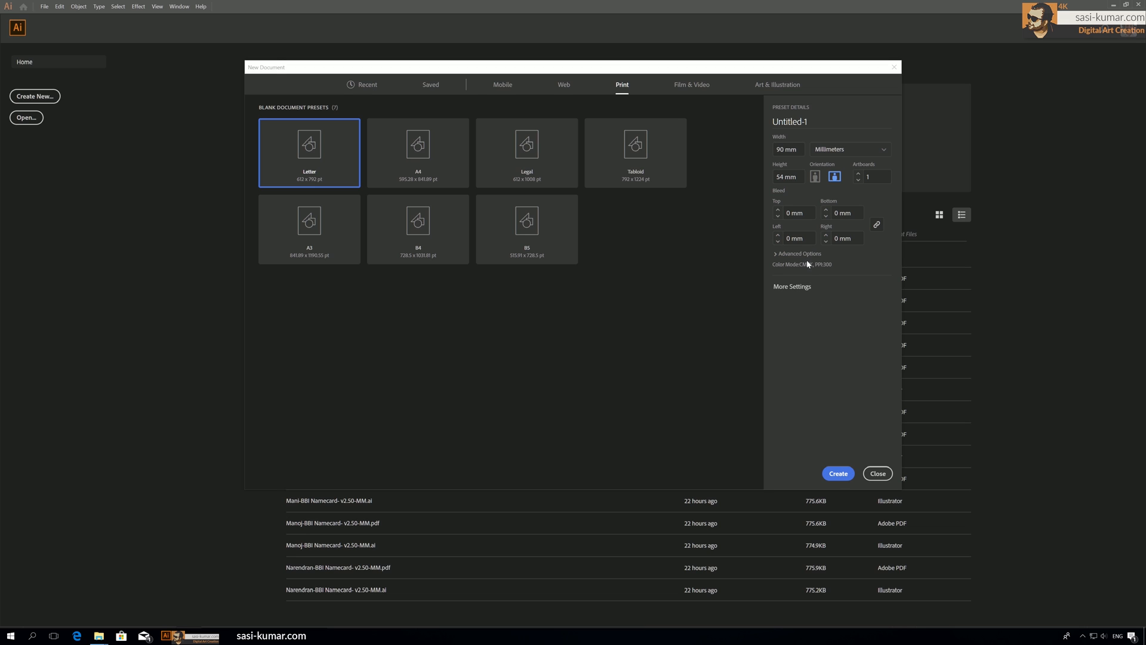
Expand the extended settings and set a 5 mm bleed linked on all four sides.
click(791, 286)
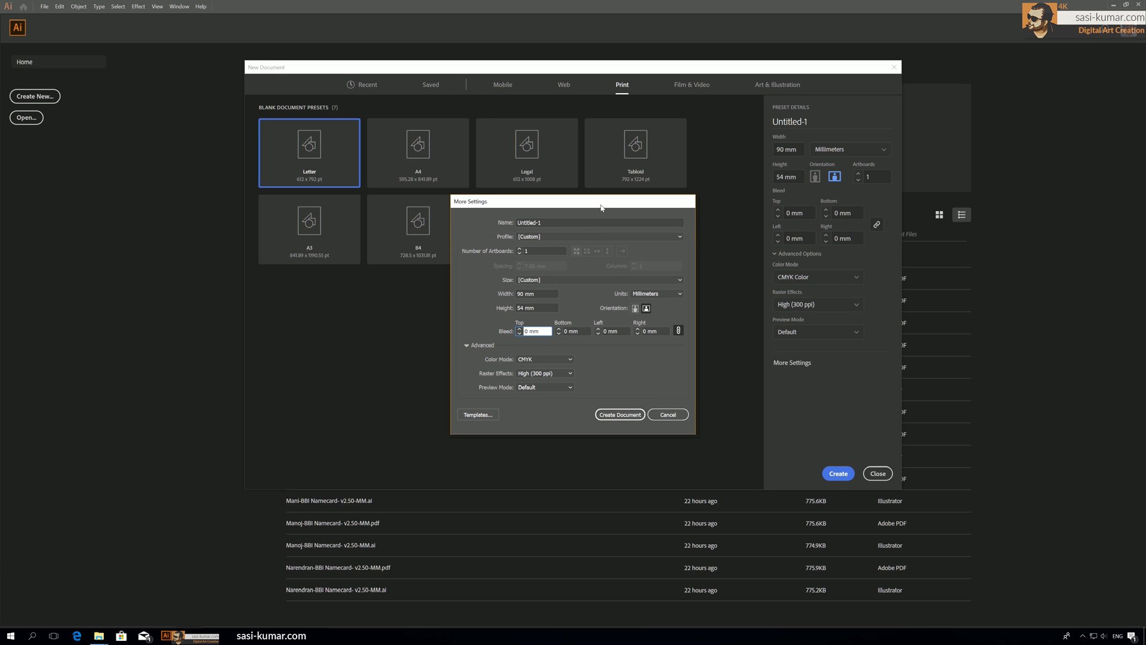
click(536, 331)
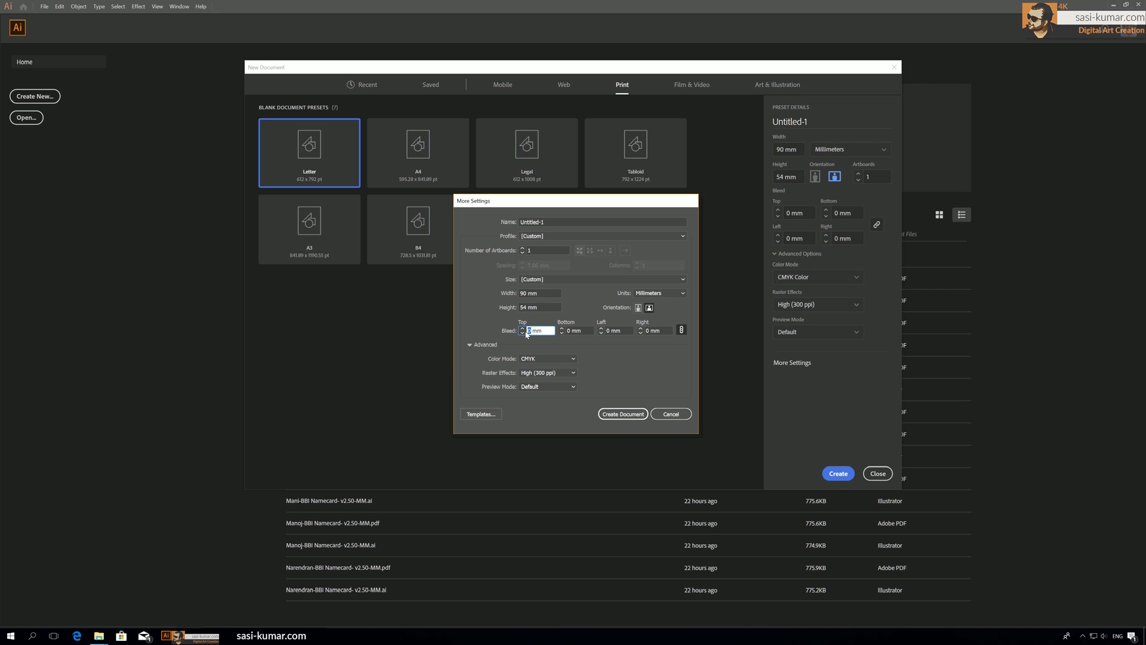
text(5)
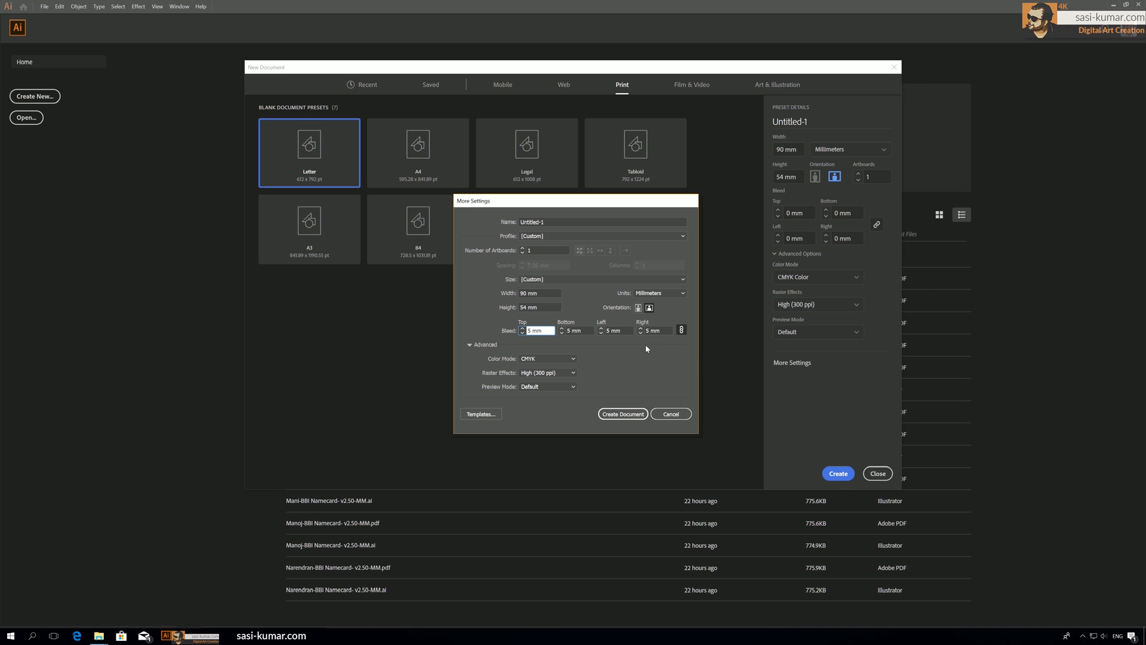
mouse_move(593, 379)
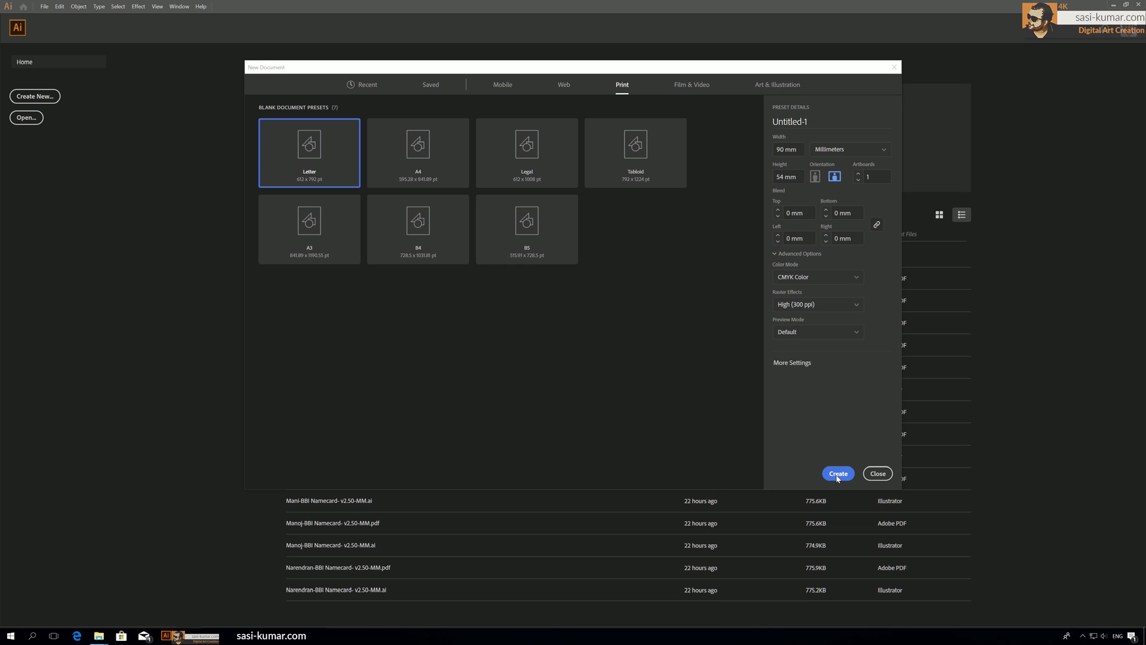
Create the 90 × 54 mm card document and rename its layer to 'New design'.
click(837, 473)
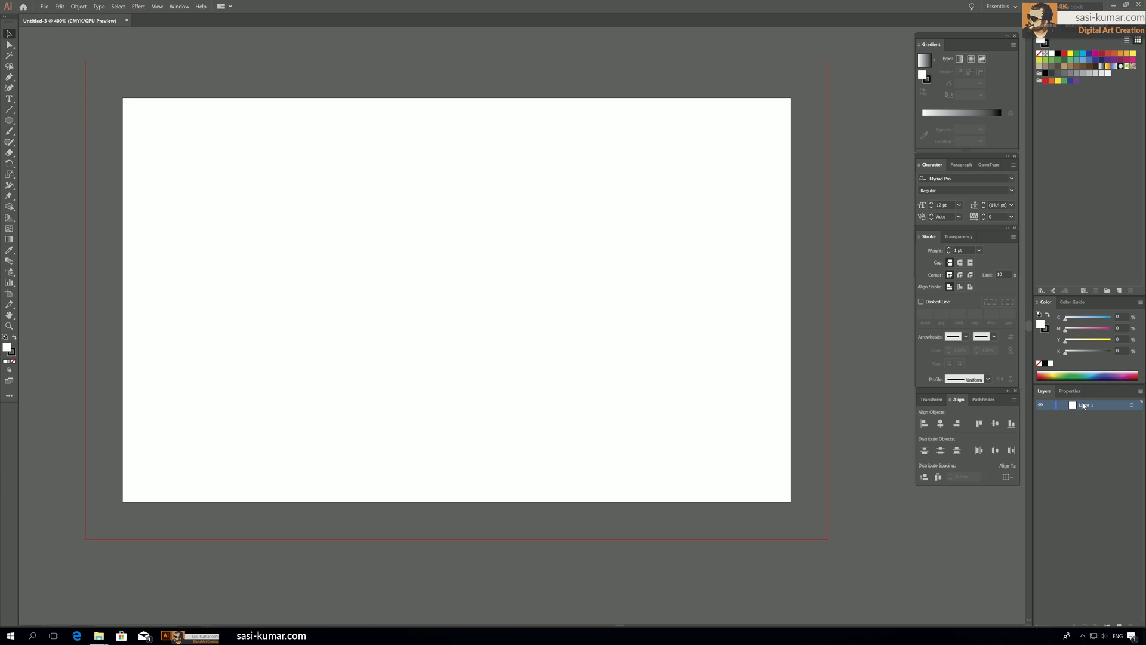
double_click(1089, 405)
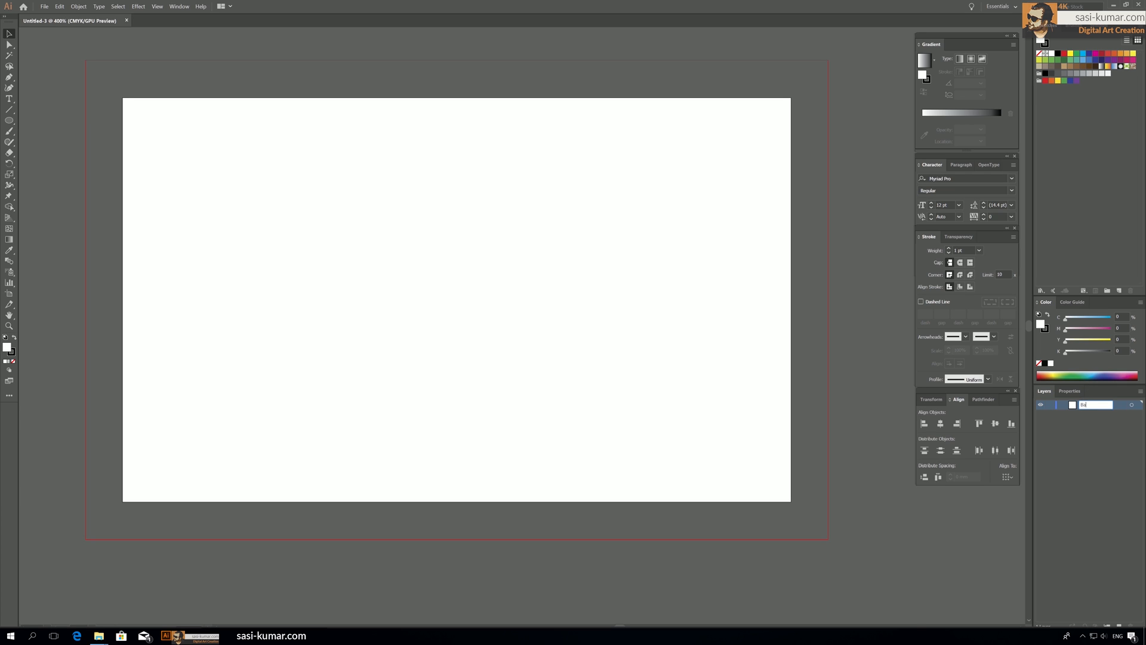
text(Base)
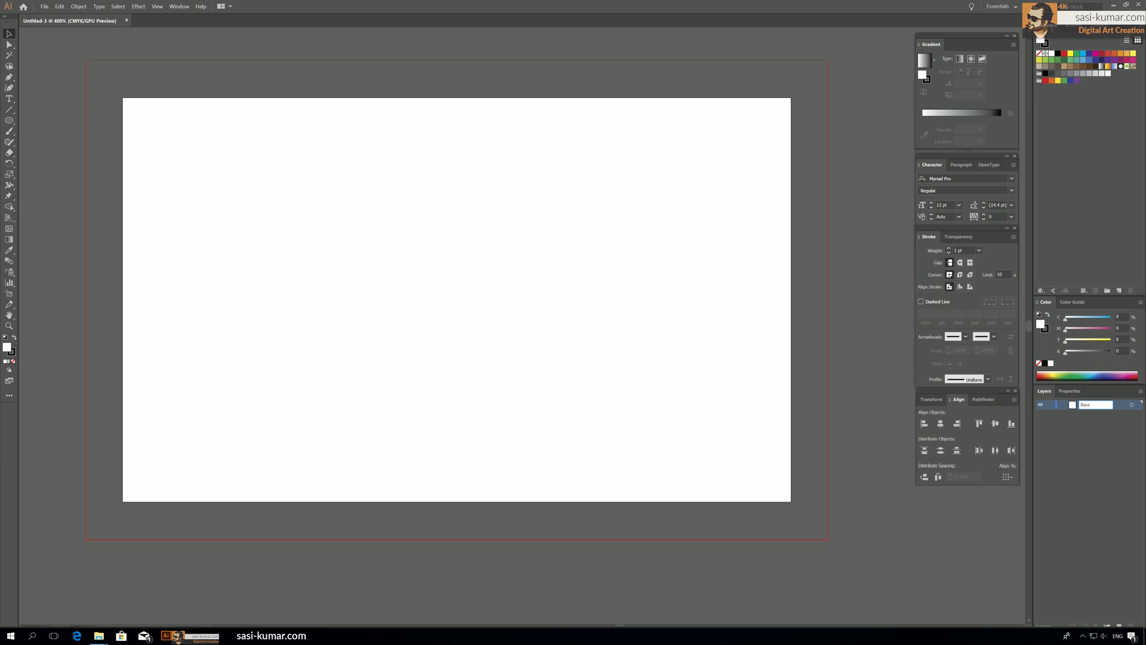
double_click(1095, 404)
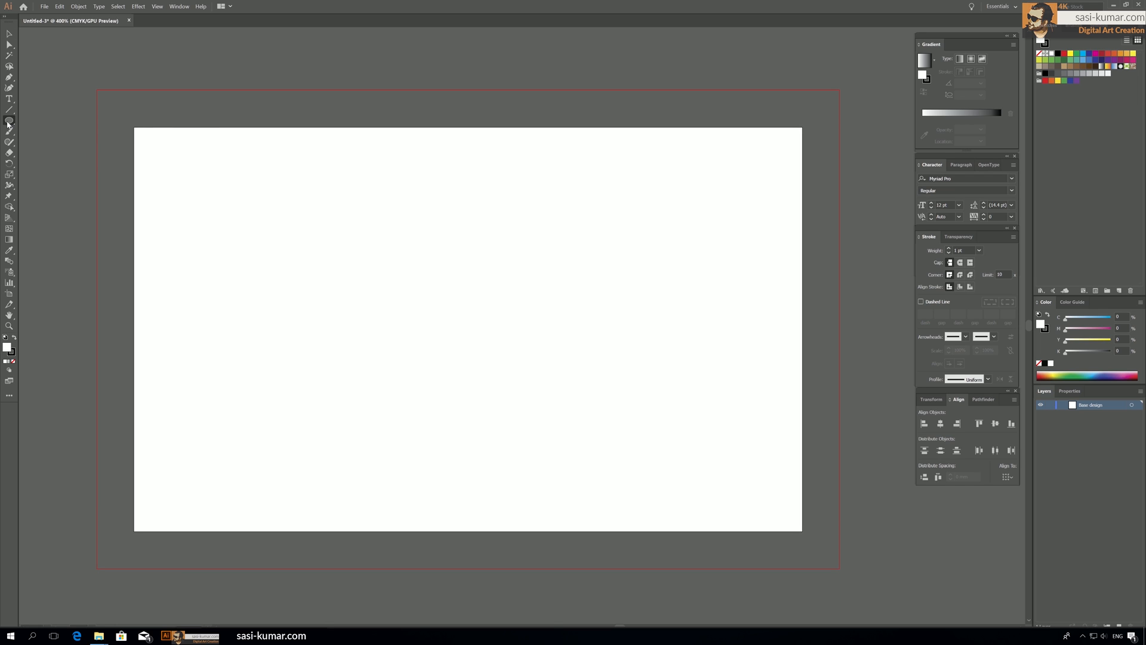
Draw the overlapping logo circles on the card's left and select them for recolouring.
drag(201, 251, 365, 417)
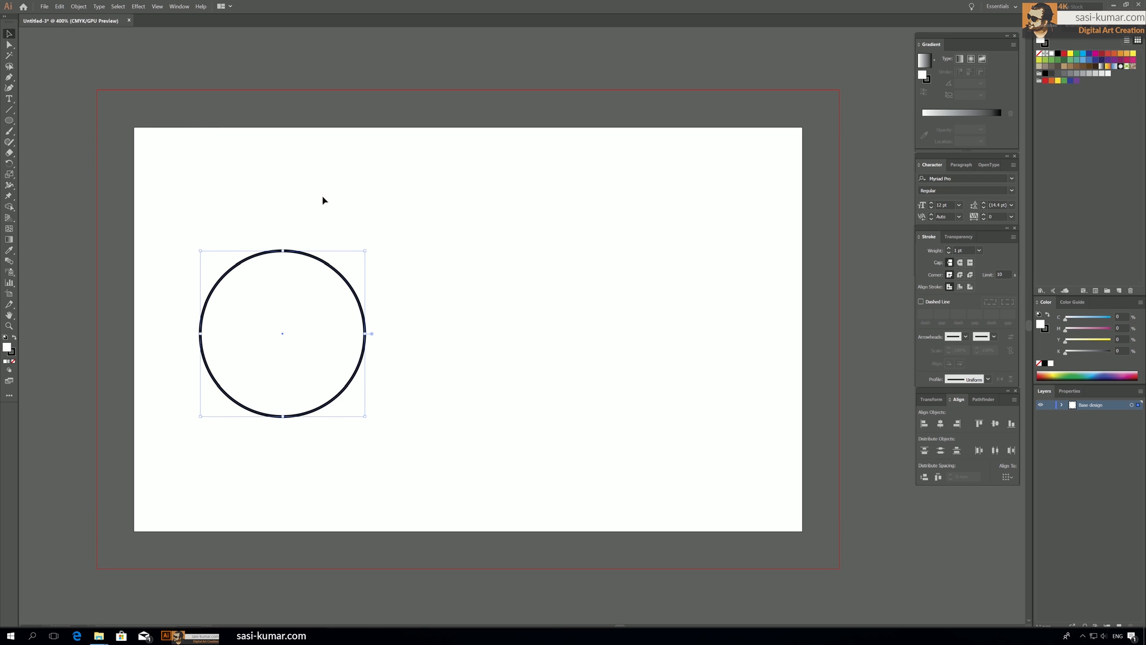
mouse_move(574, 489)
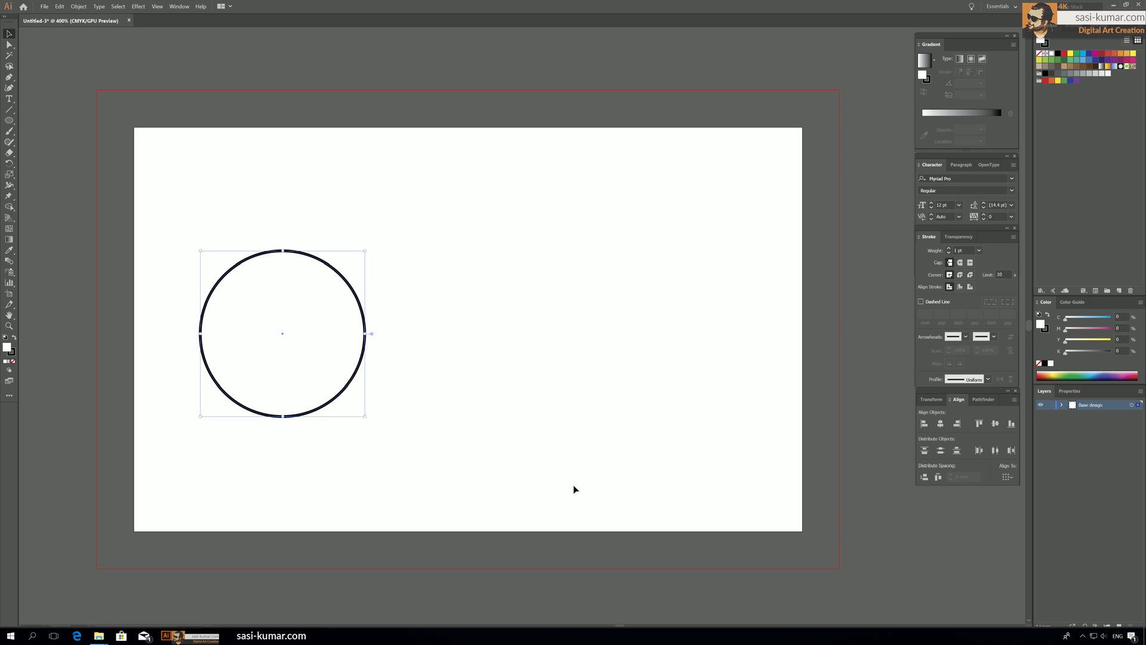
mouse_move(537, 289)
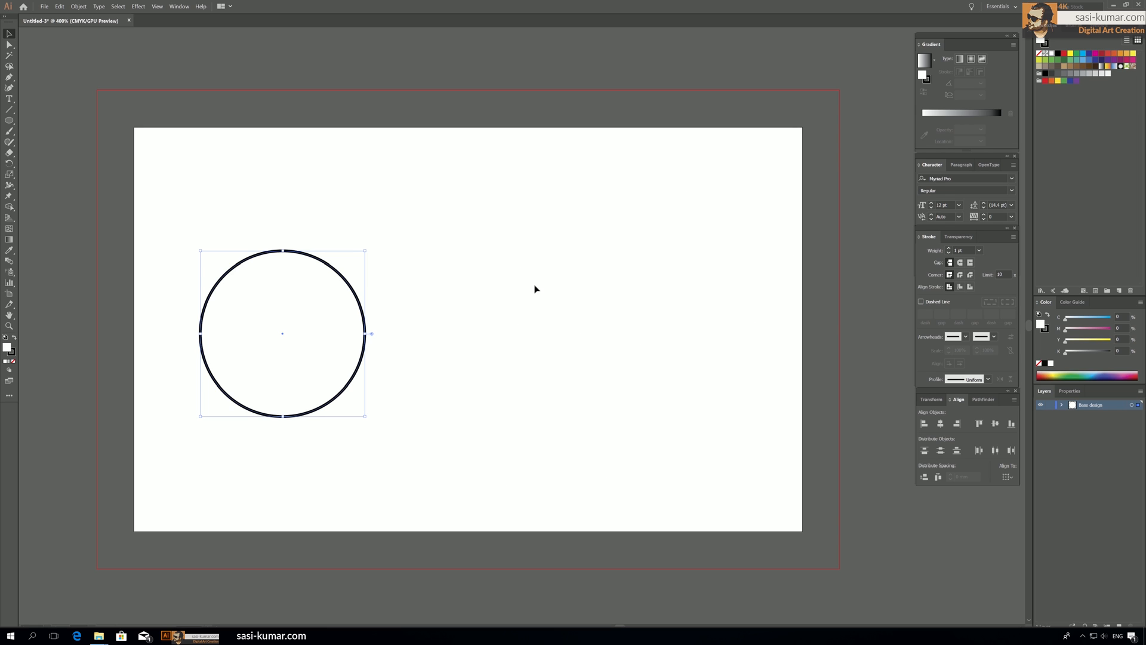
mouse_move(418, 276)
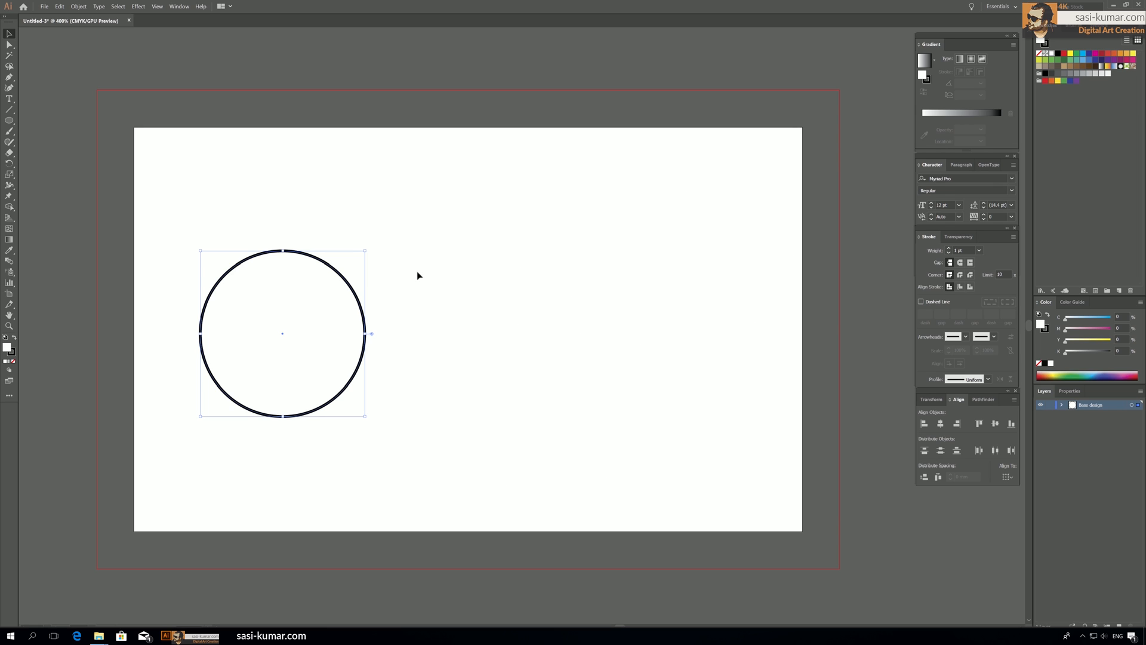
mouse_move(349, 267)
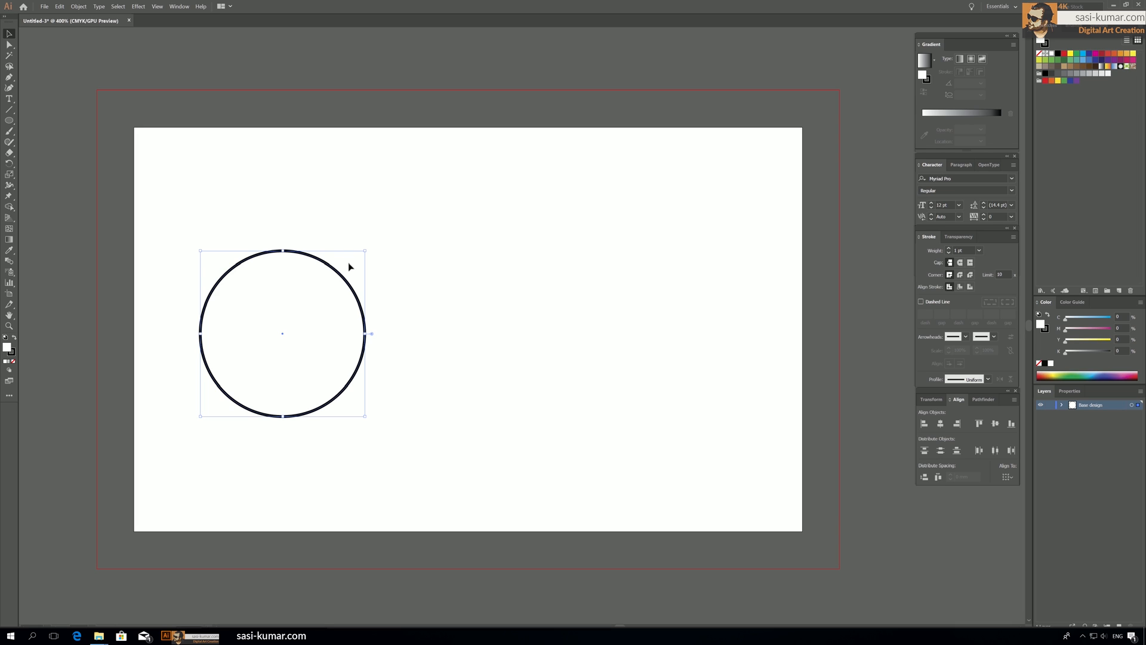
drag(283, 335, 277, 305)
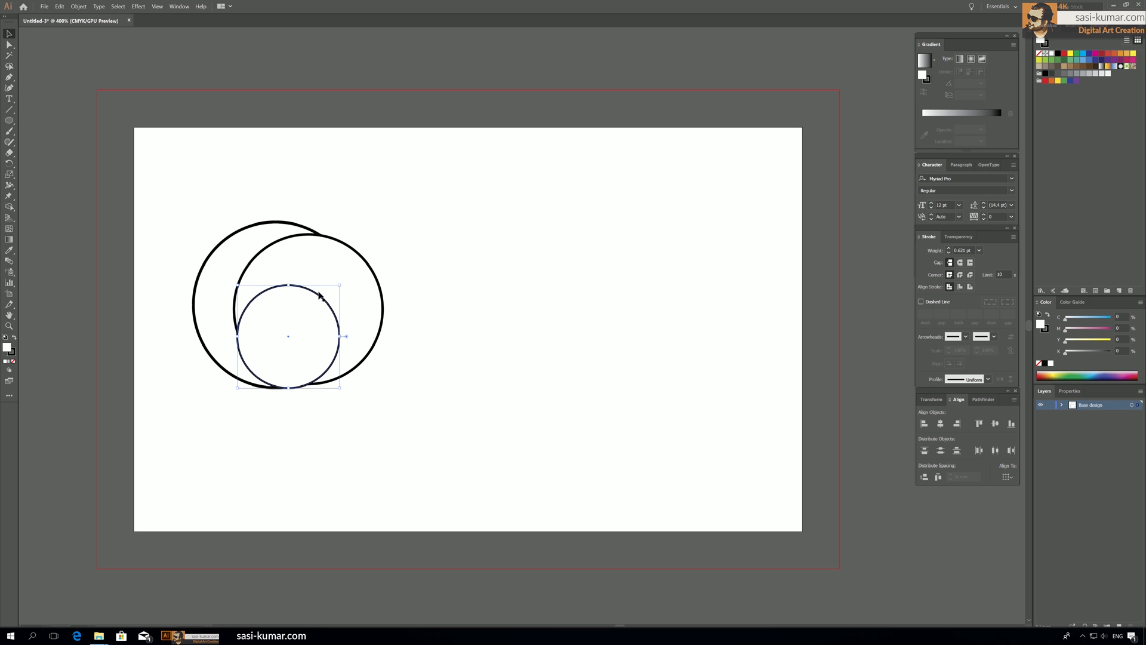
drag(339, 285, 380, 238)
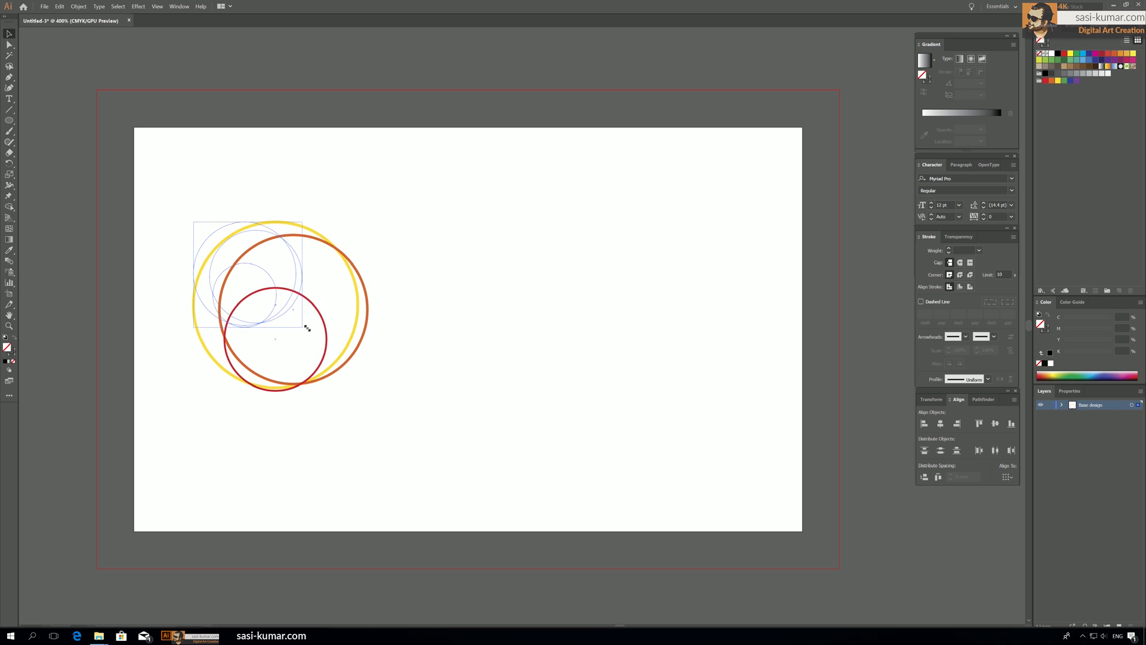
Type 'My Company' beneath the logo circles.
text(My Company)
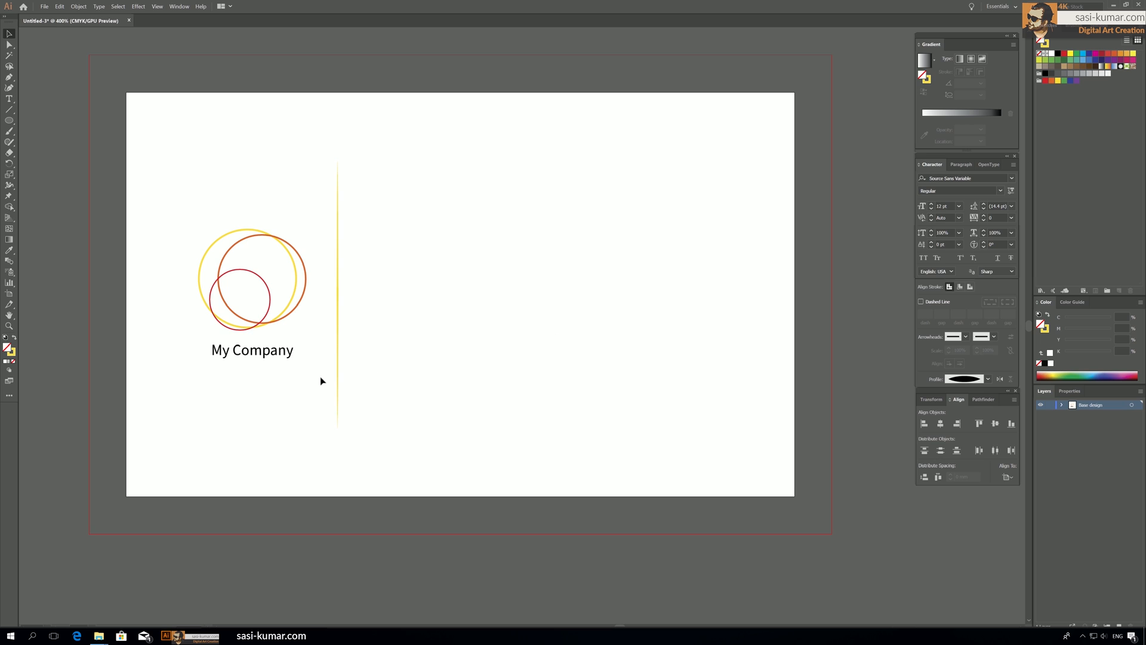
mouse_move(257, 289)
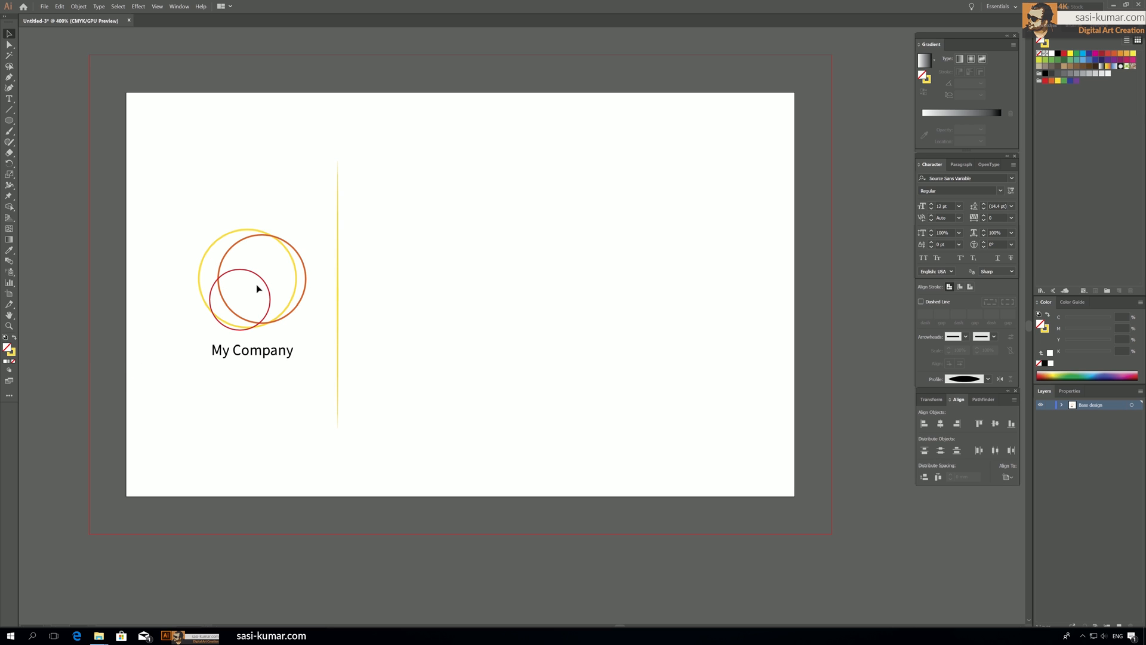
click(260, 283)
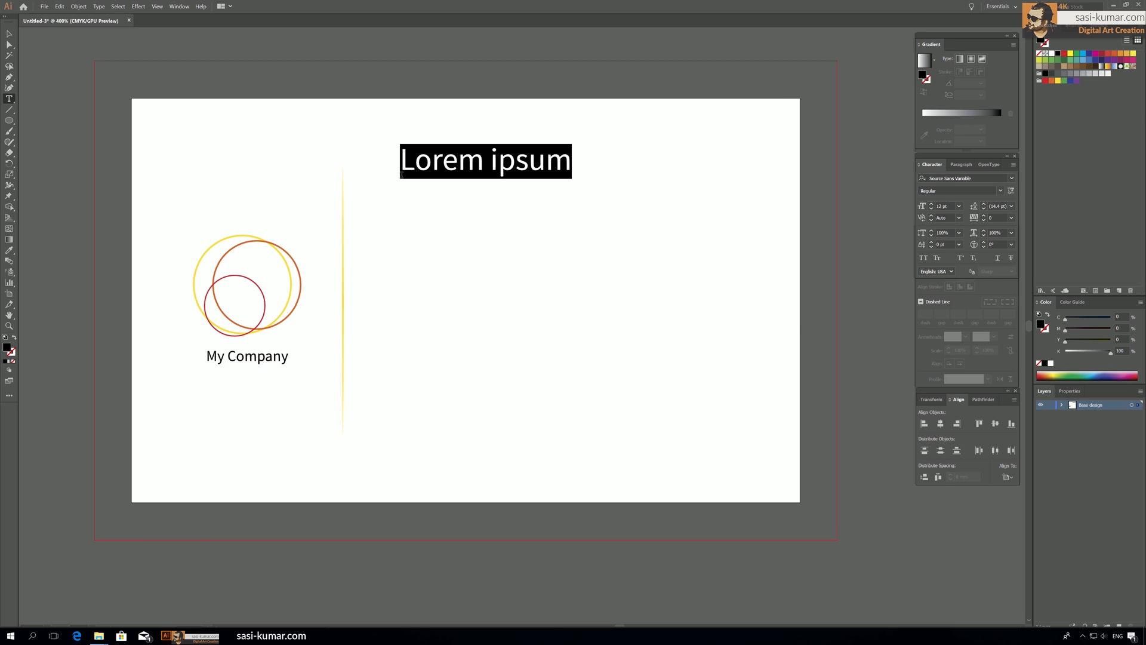
Type 'Name' and 'Designation', then retype copied lines as 'Mobile' and 'Office'.
text(Name)
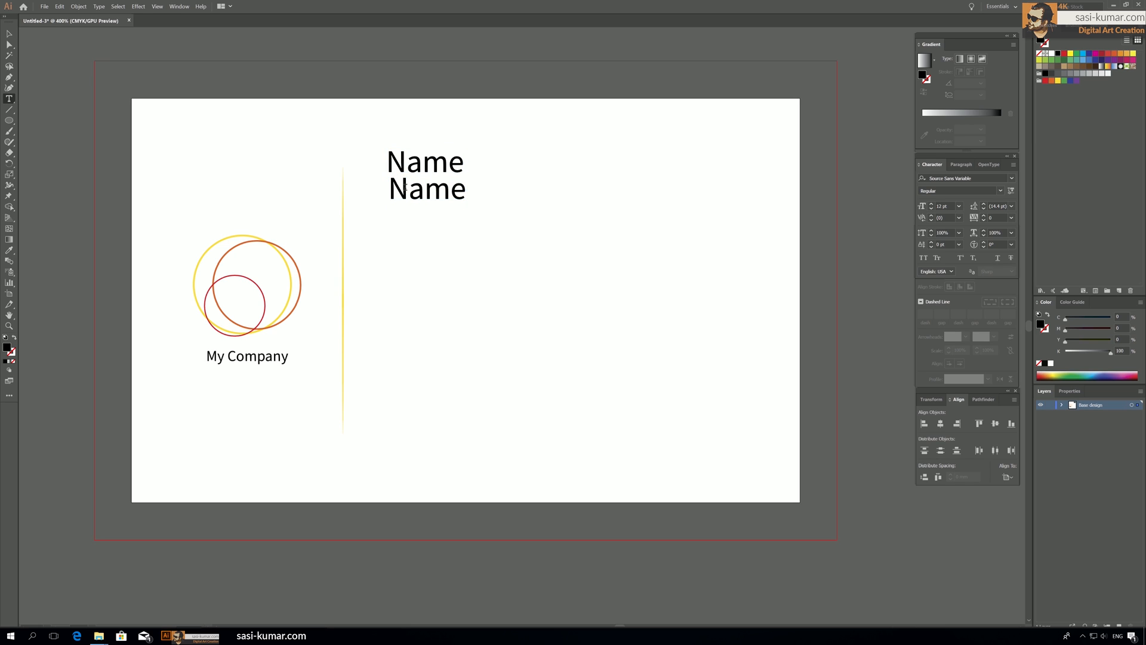
text(De)
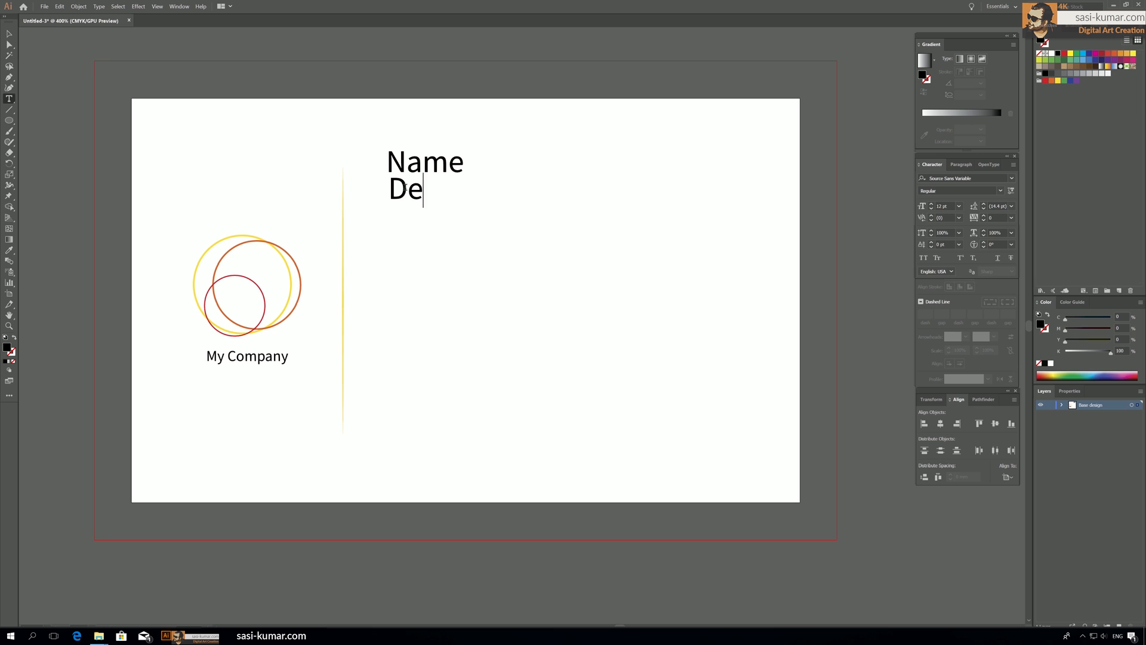
text(signation)
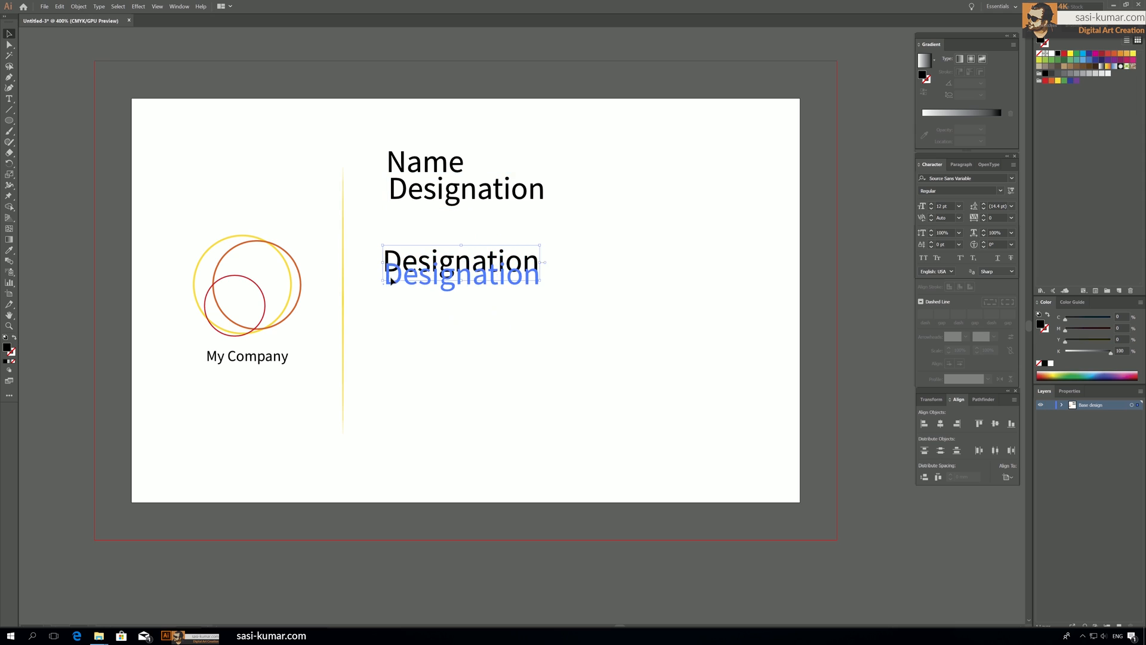
text(Mob)
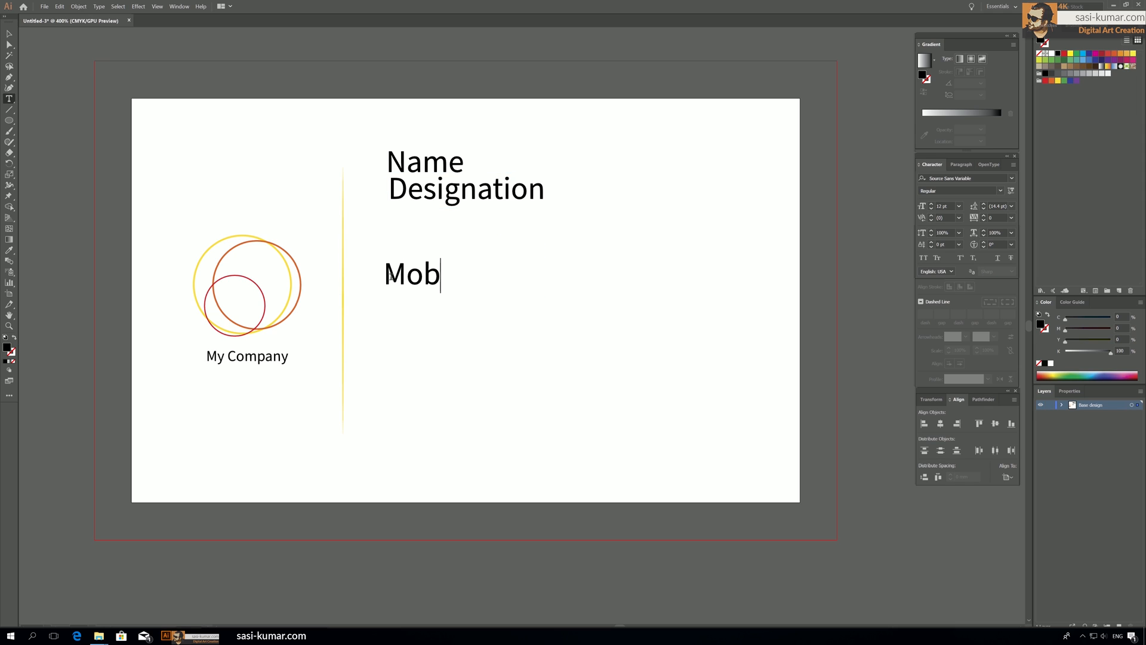
text(ile)
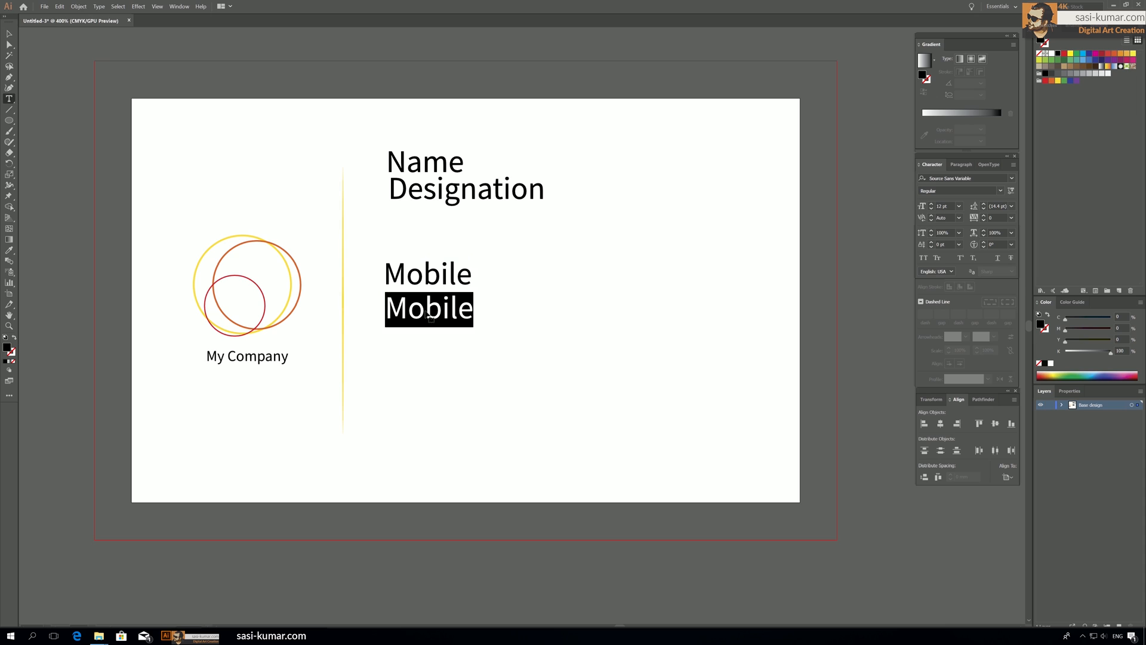
text(Office)
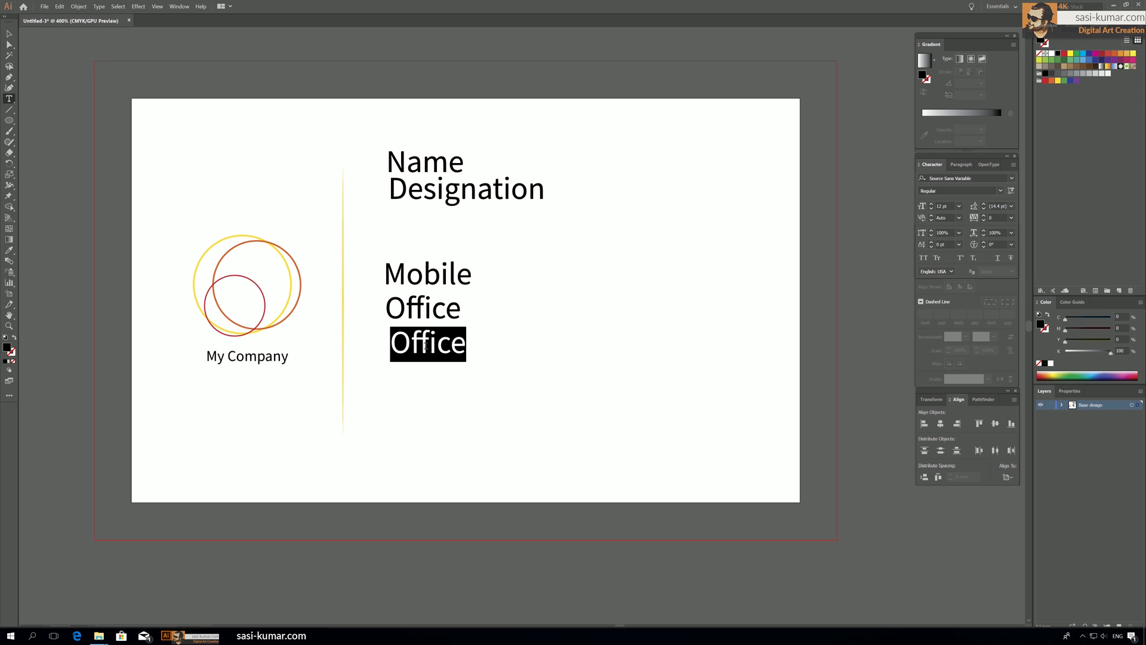
Retype the copied line as 'E-mail' and start the address text with 'Blk125'.
text(E-mail)
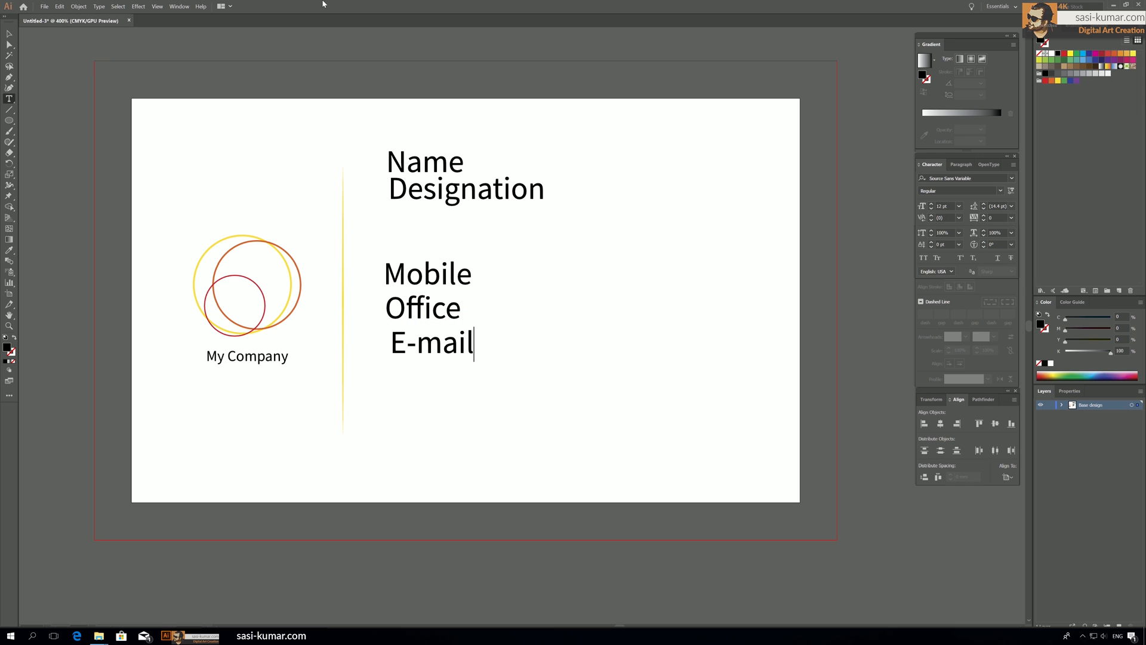
click(431, 342)
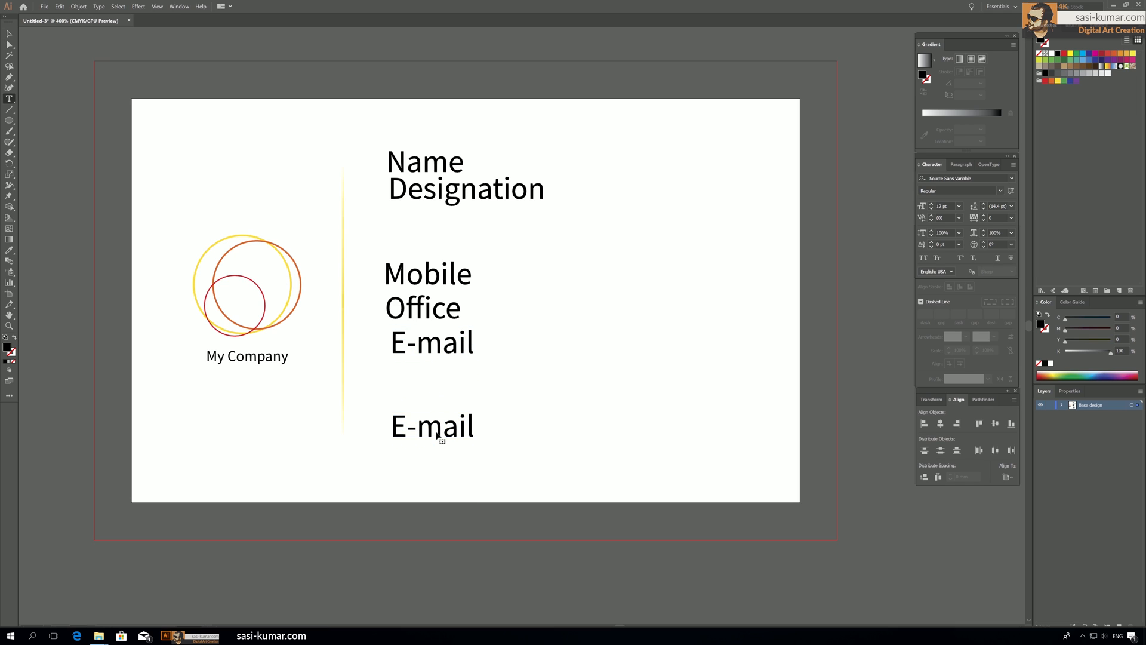
text(Bl)
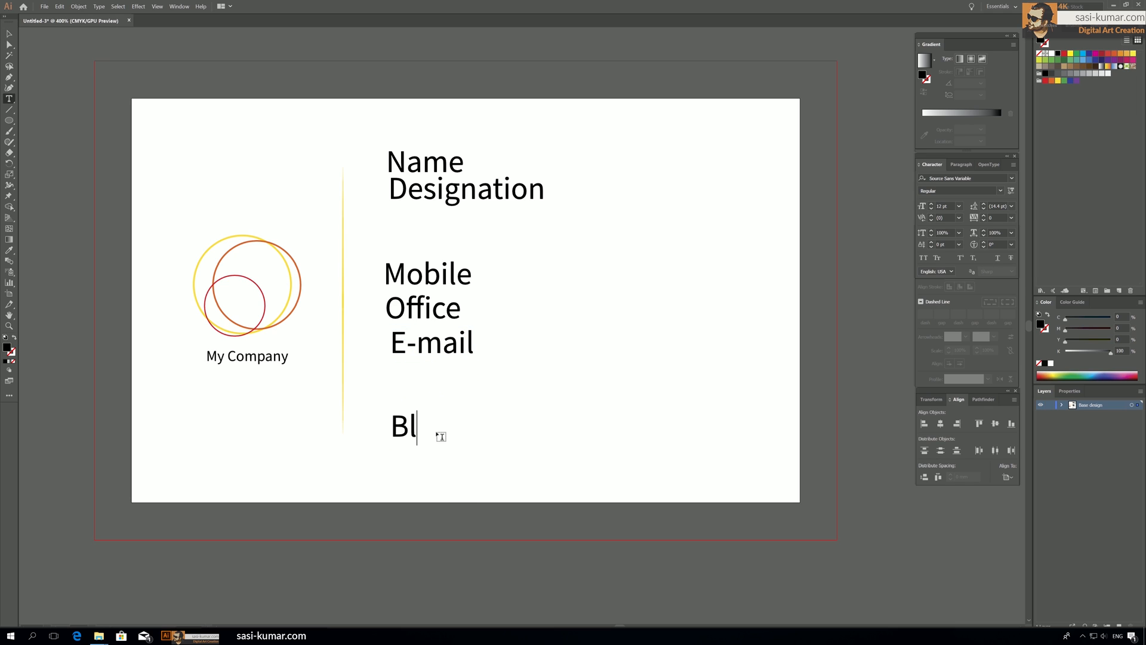
text(k)
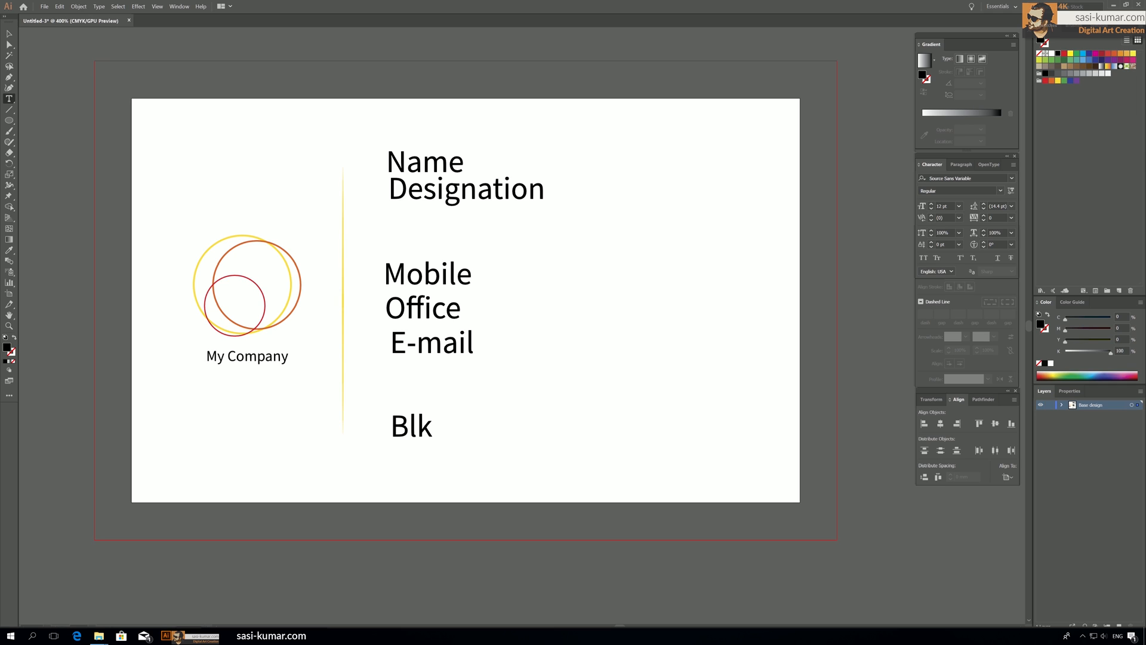
text(12)
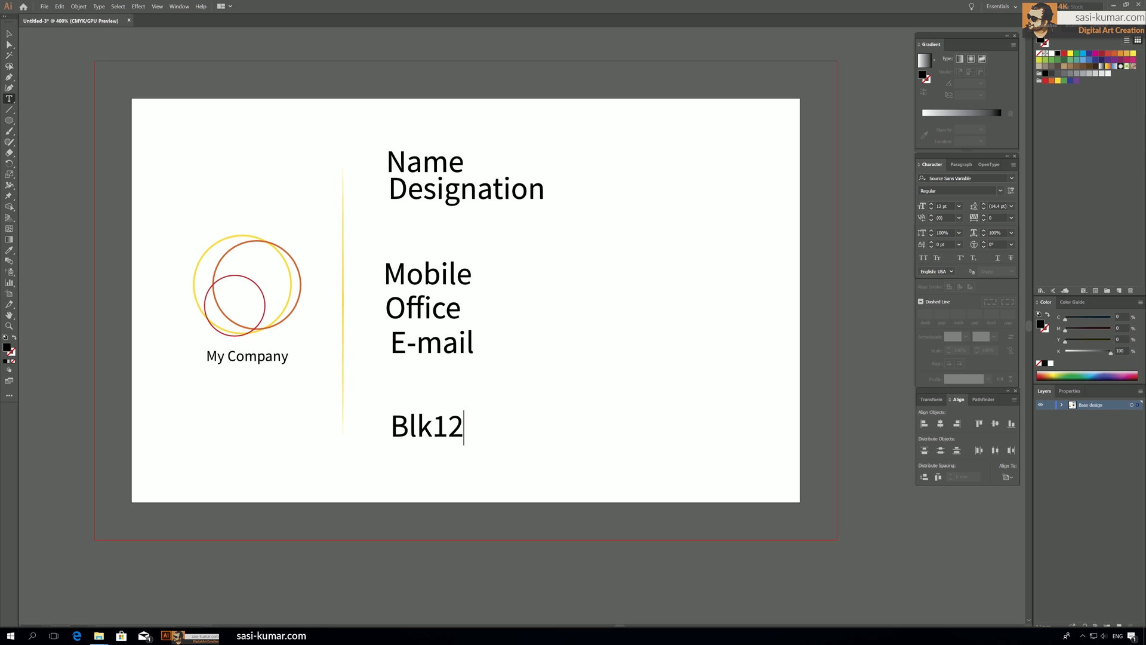
text(5)
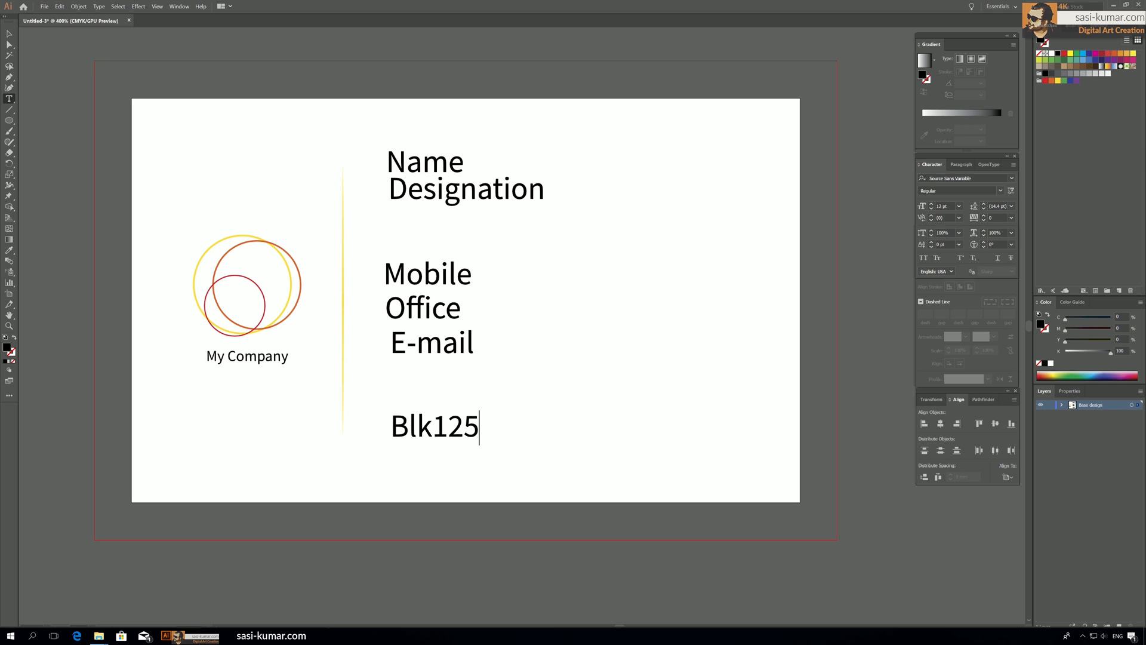
Complete the address with 'Street 91, Singapore S123456'.
text(, Str)
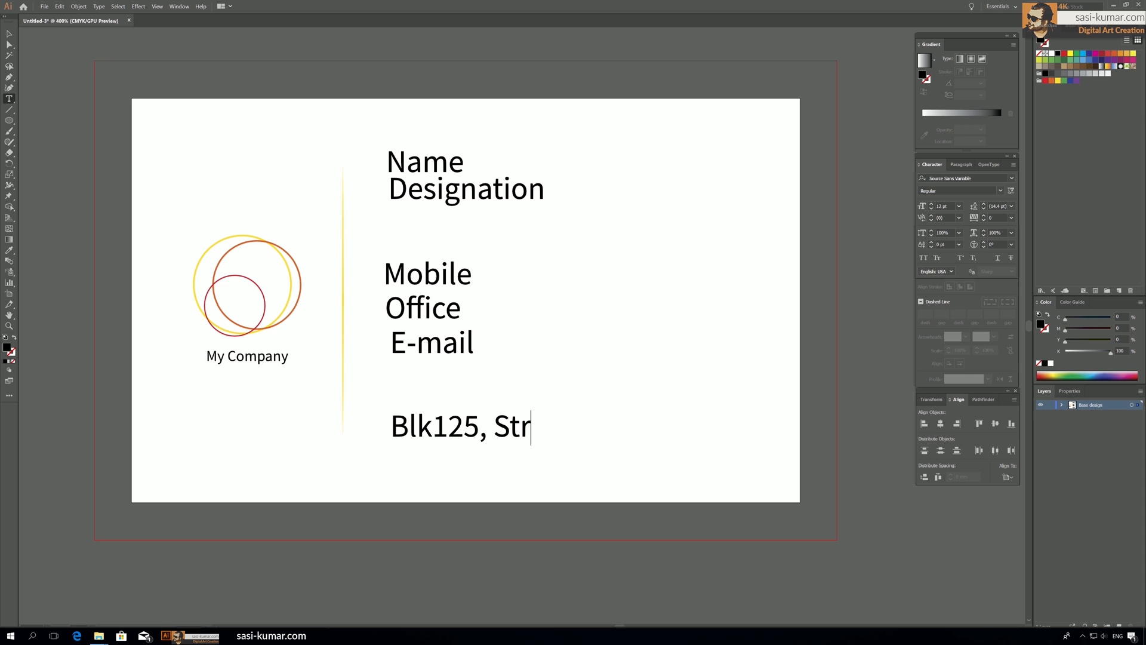
text(eet)
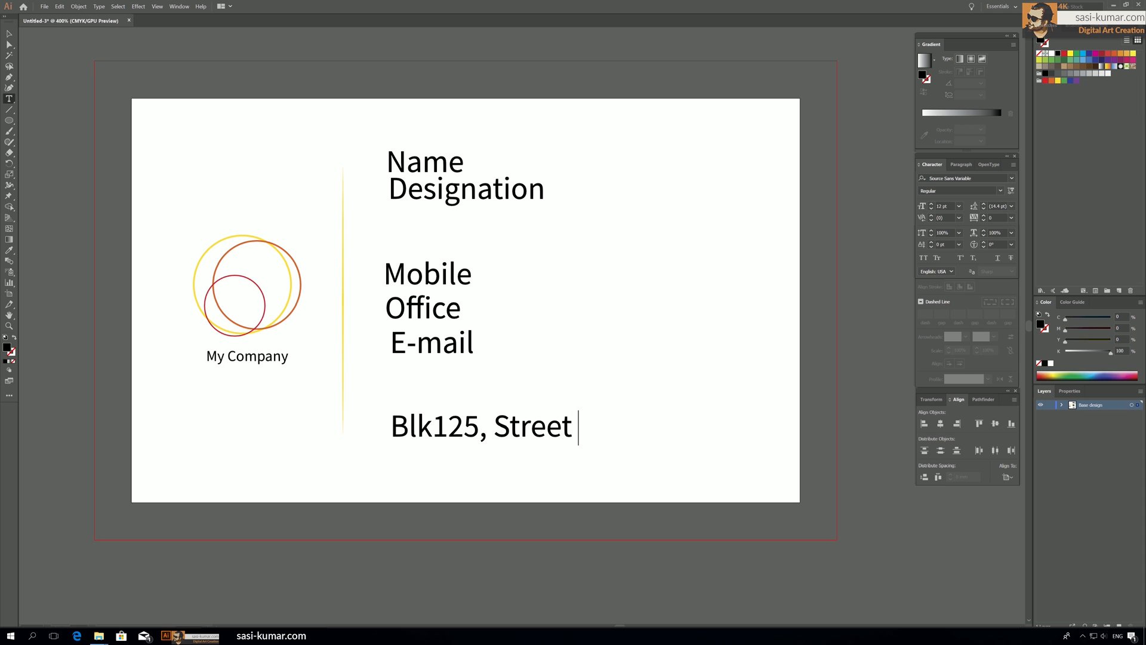
text(91,)
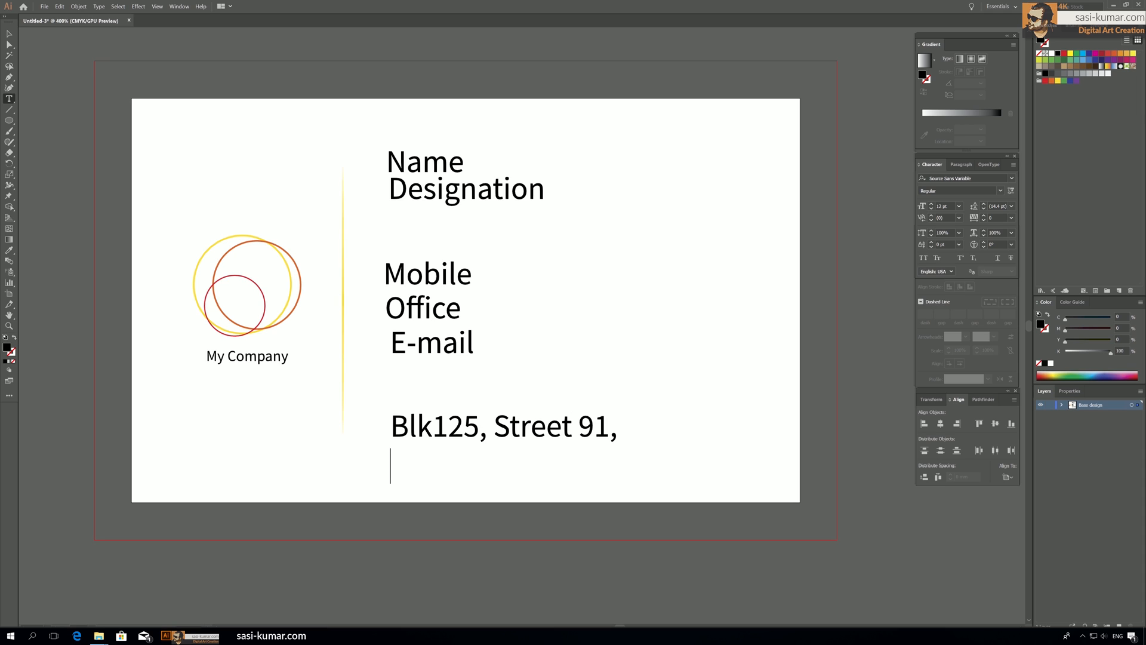
text(Singapore)
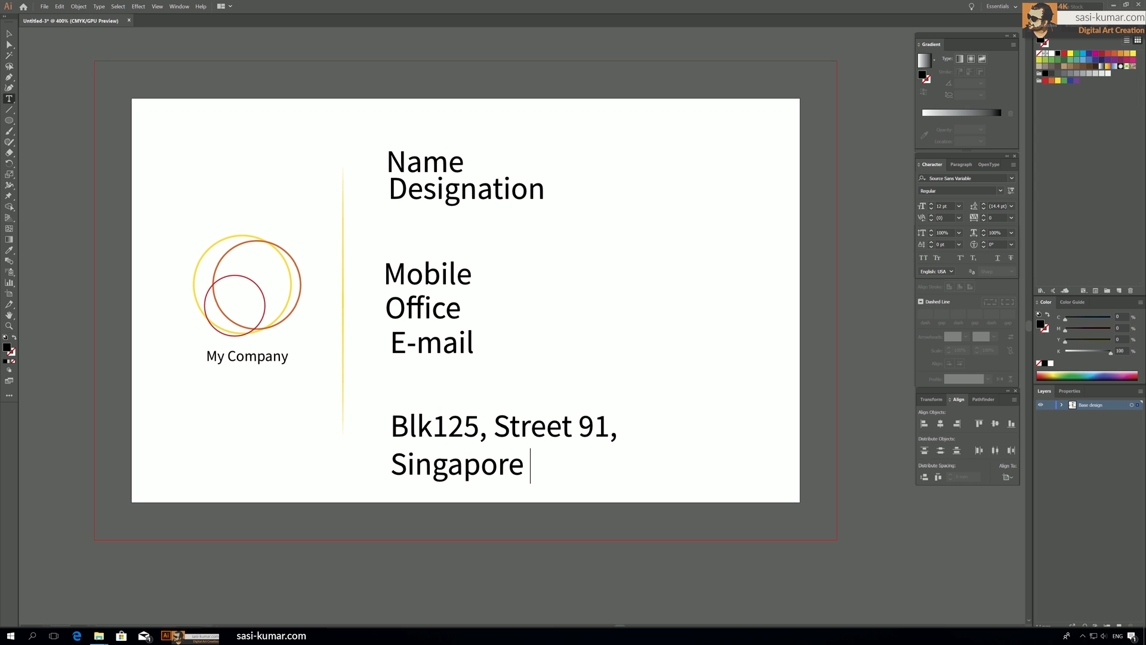
text(S123)
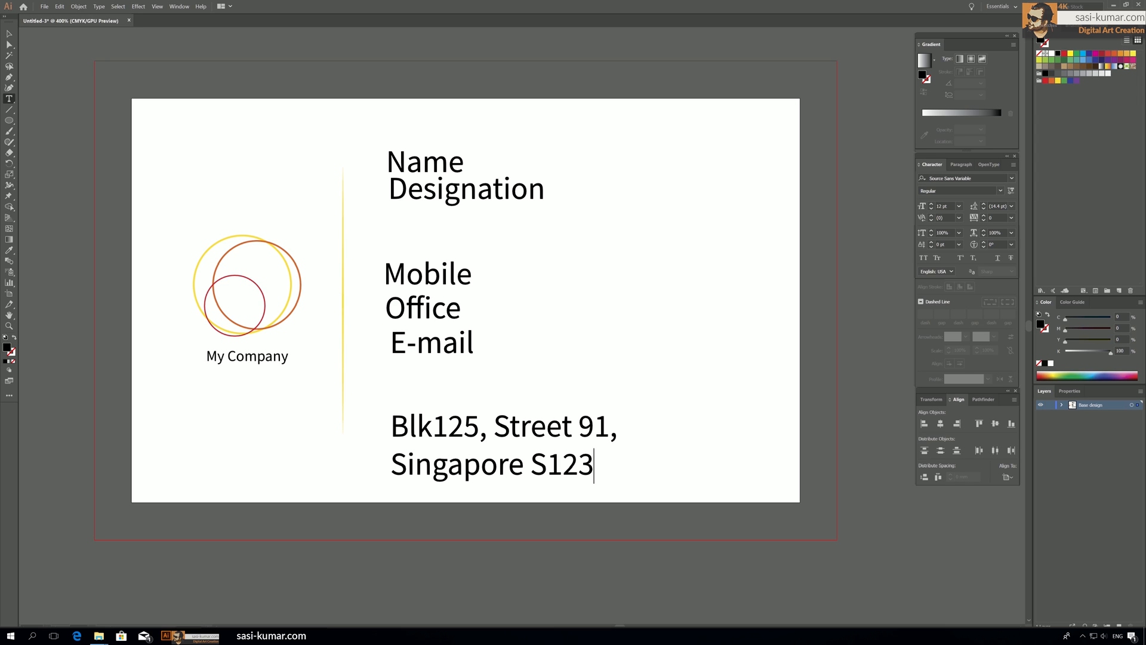
text(456)
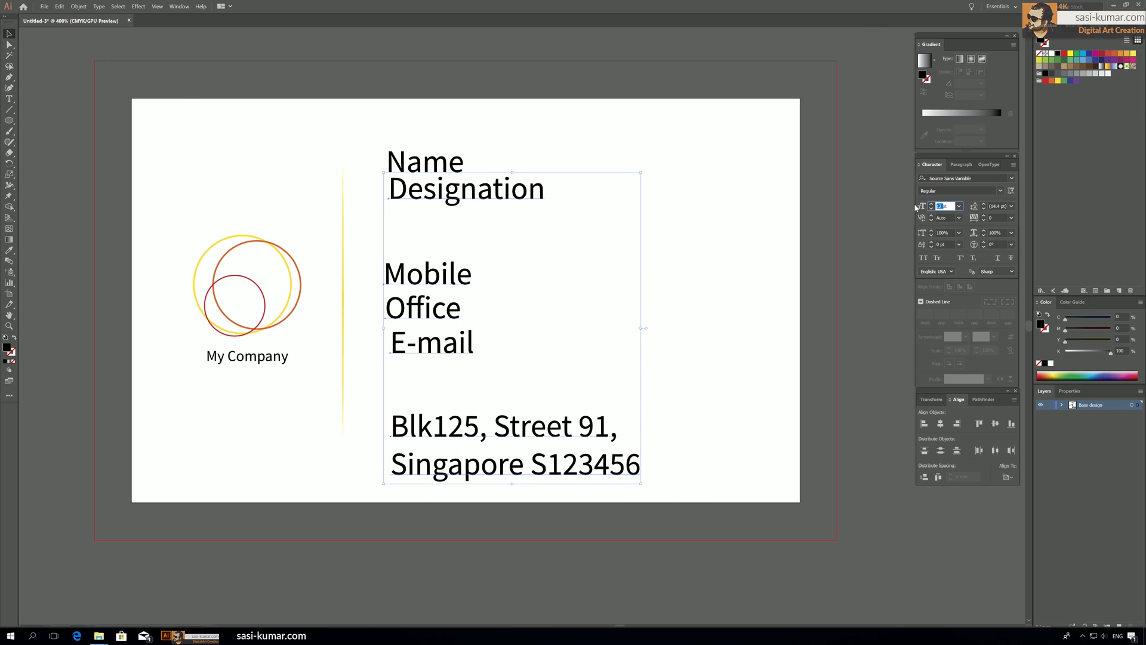
Set the designation, contact lines and address text to 7 pt.
text(7)
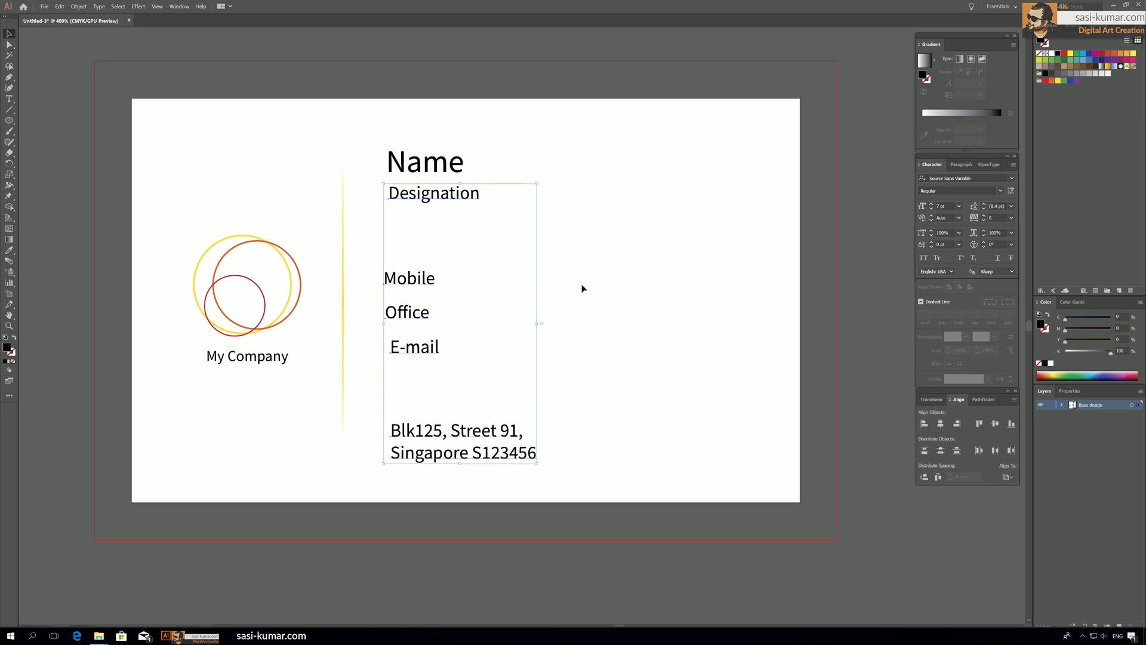
click(433, 193)
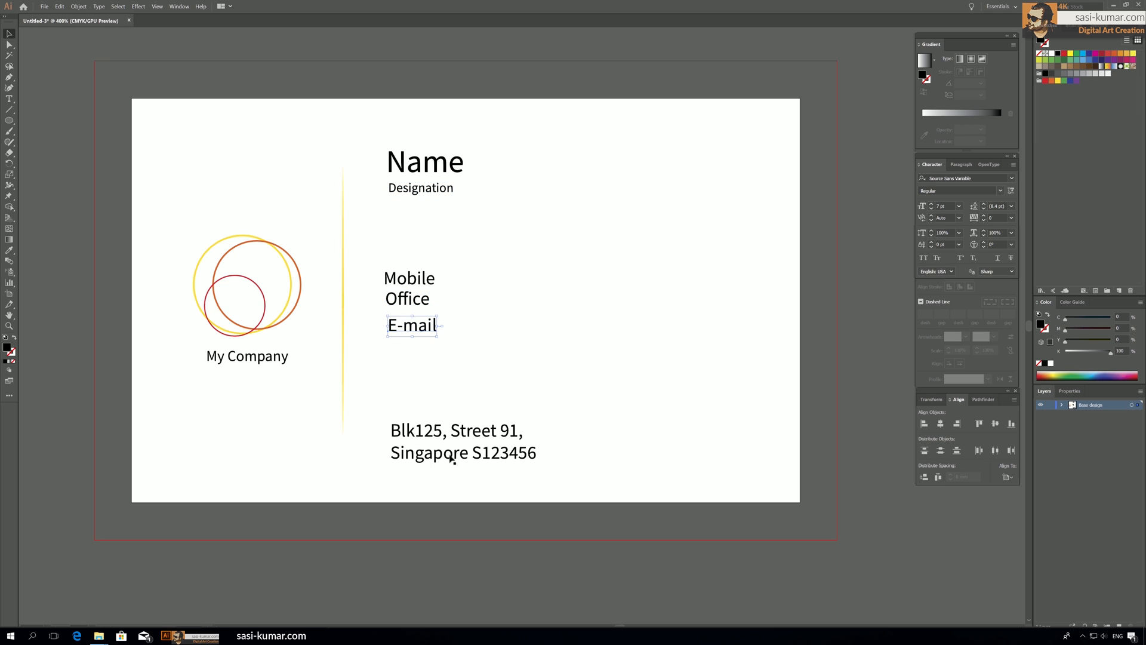
click(453, 453)
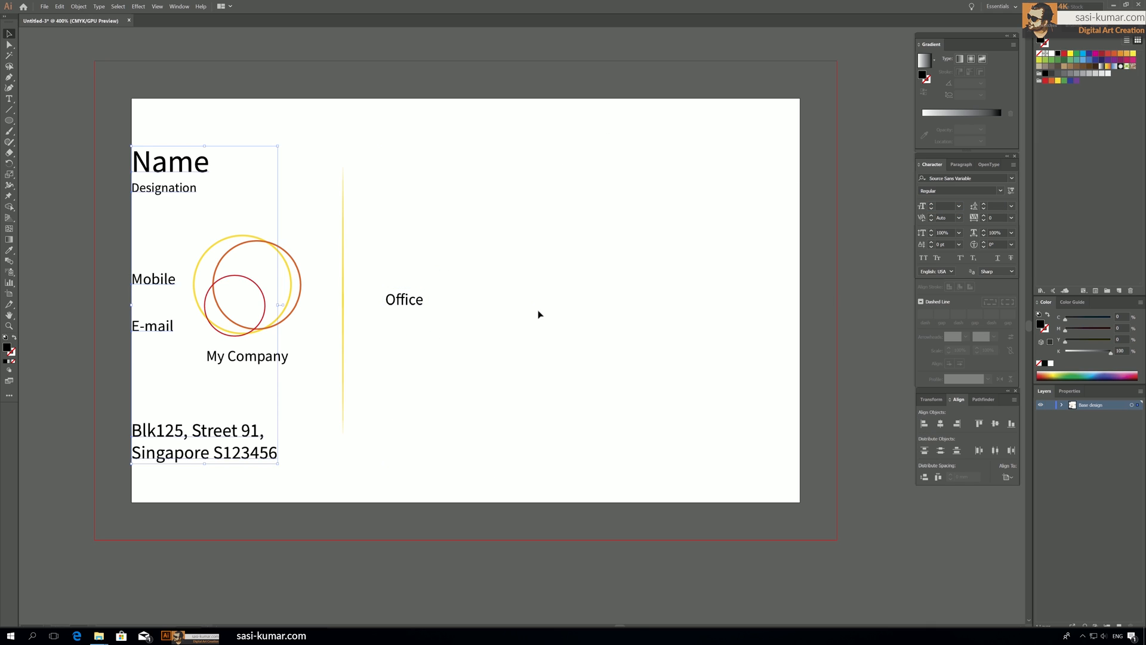
Move the details block back beside the divider and evenly space the Office line.
drag(204, 299, 459, 300)
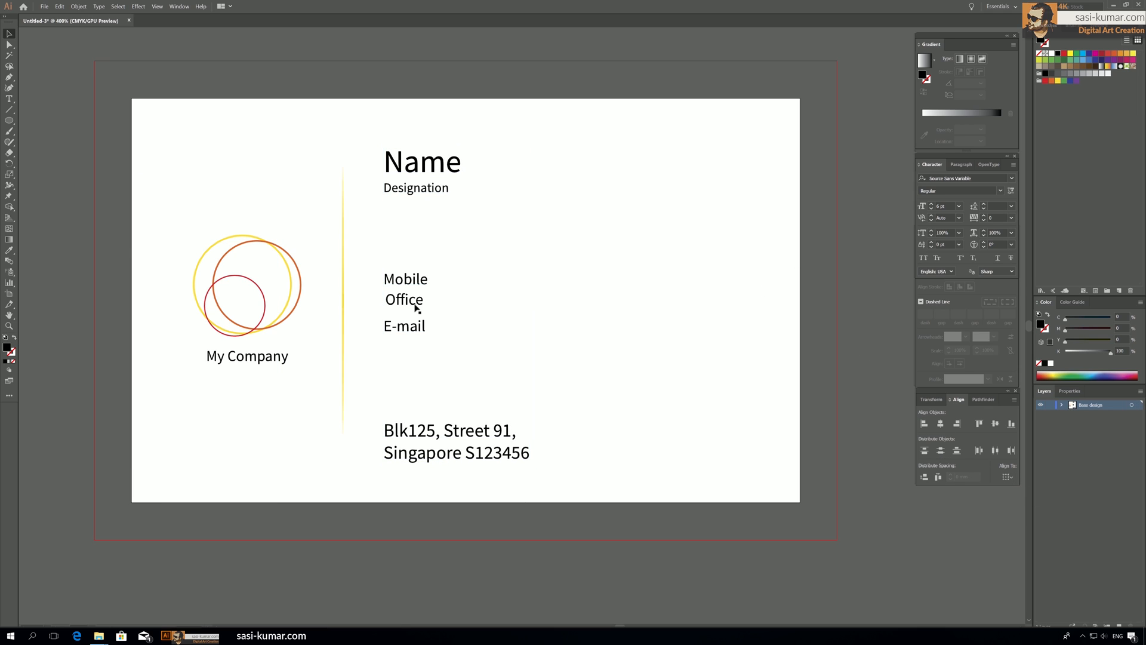
click(403, 300)
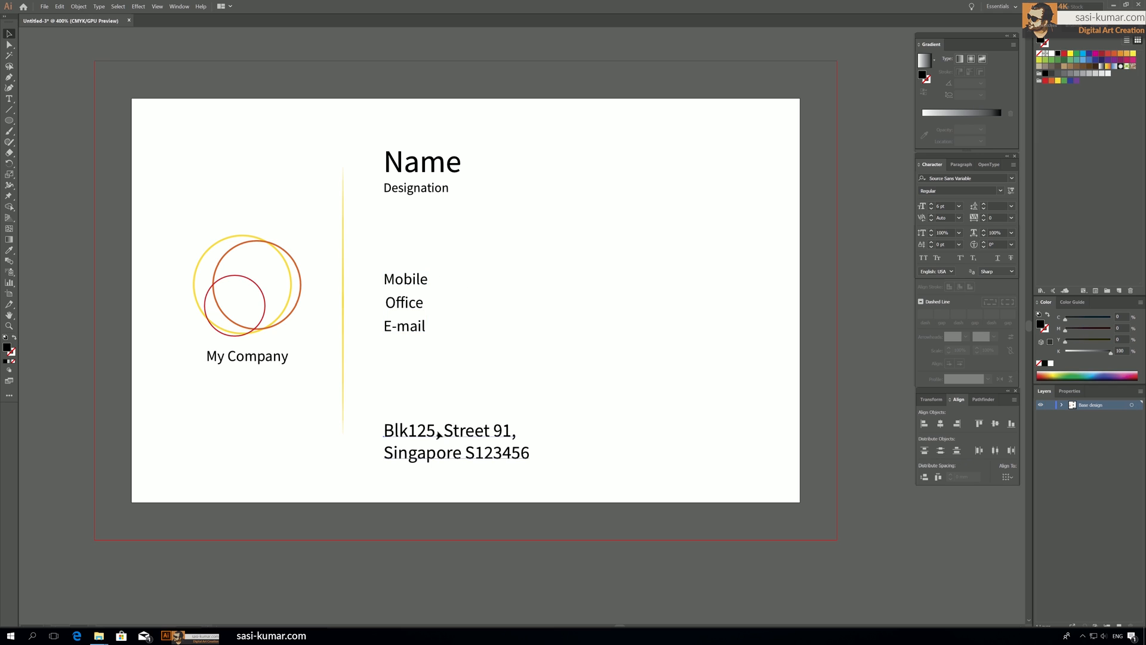
click(456, 440)
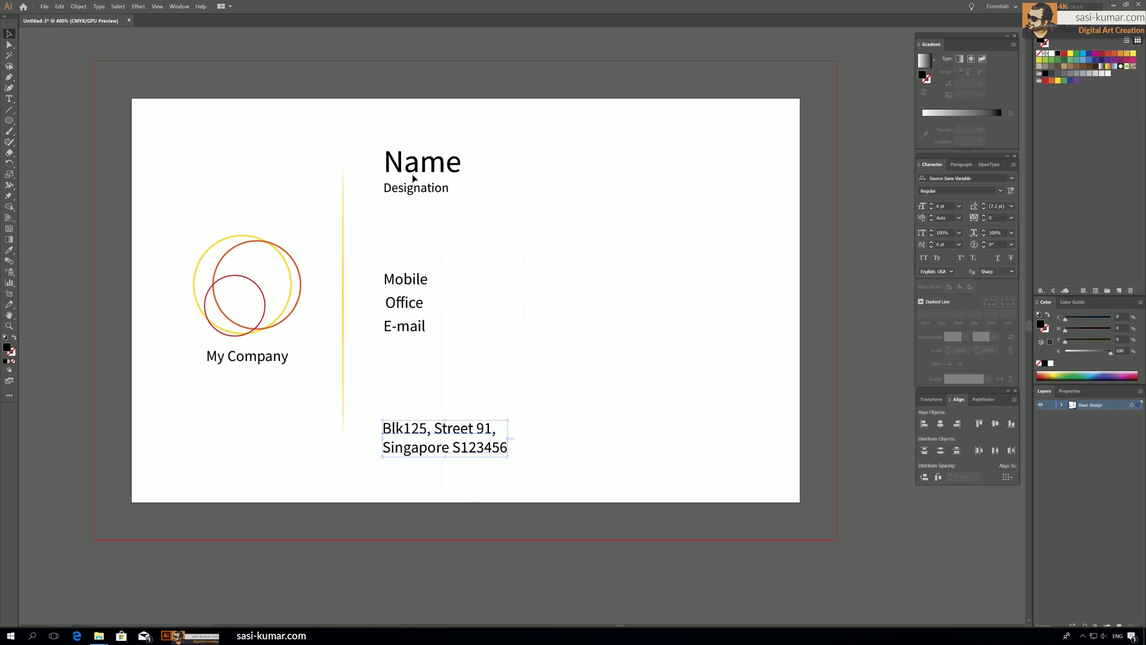
Edit the left copies to 'M:', 'O:', 'E:' and place Mobile, Office, E-mail beside them.
click(607, 310)
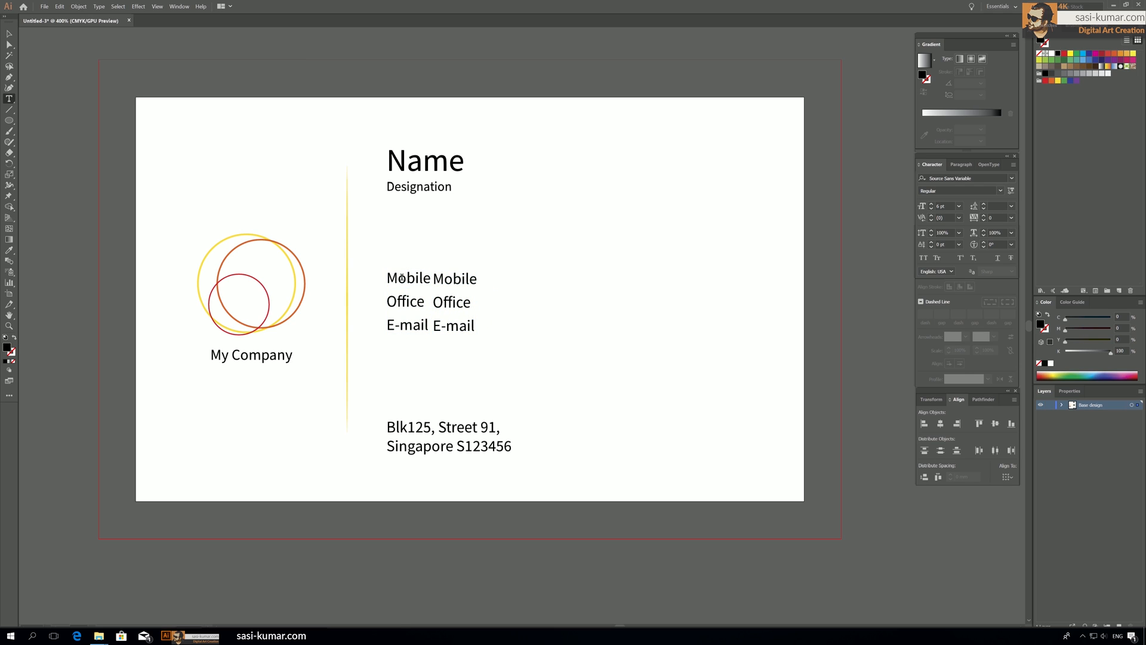
text(M:)
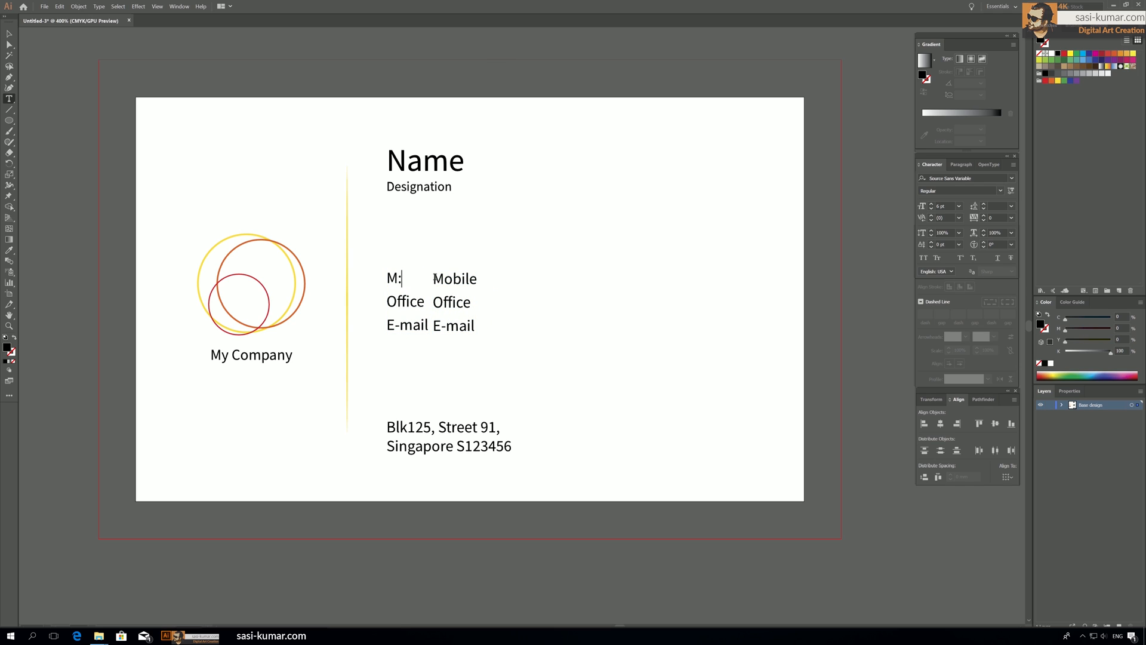
double_click(404, 301)
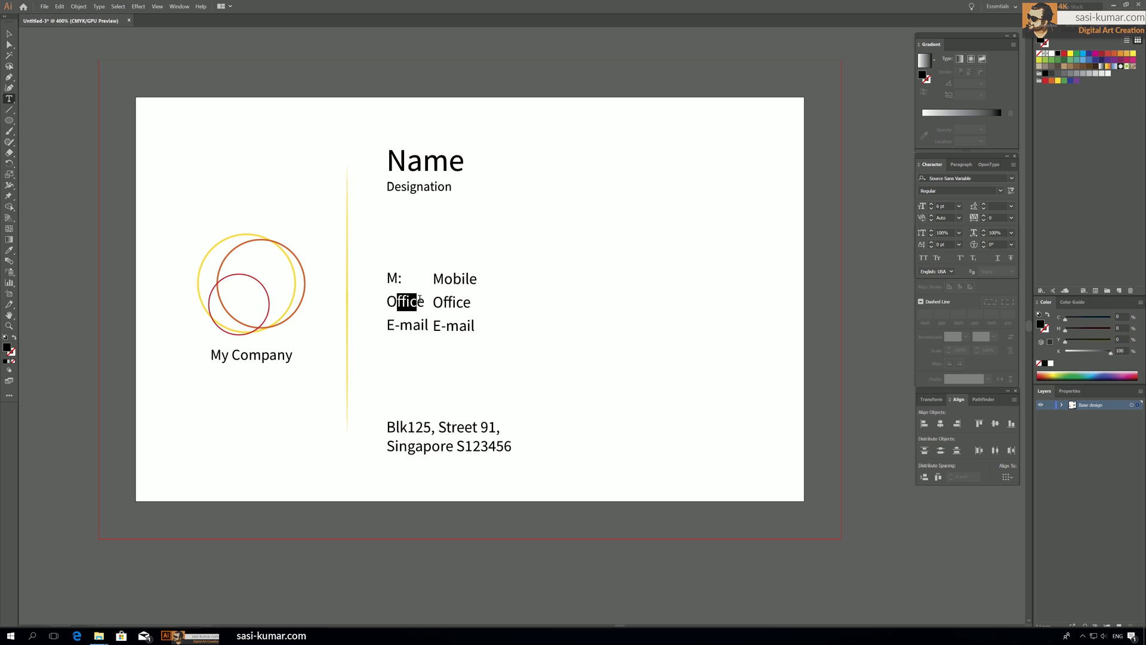
text(O:)
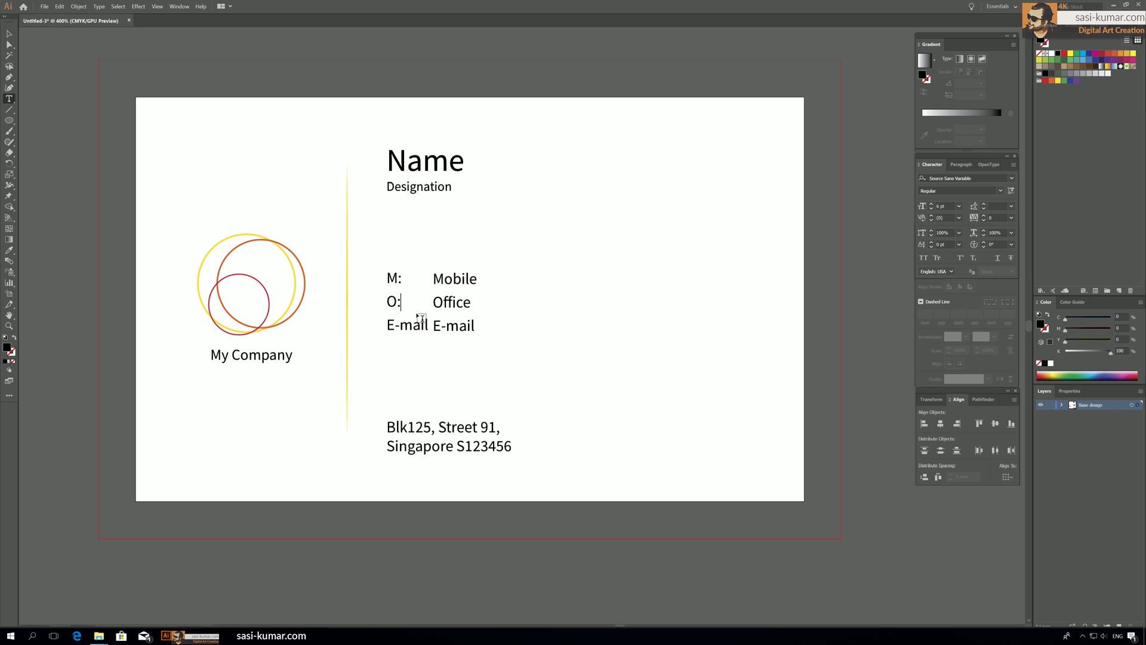
key(Backspace)
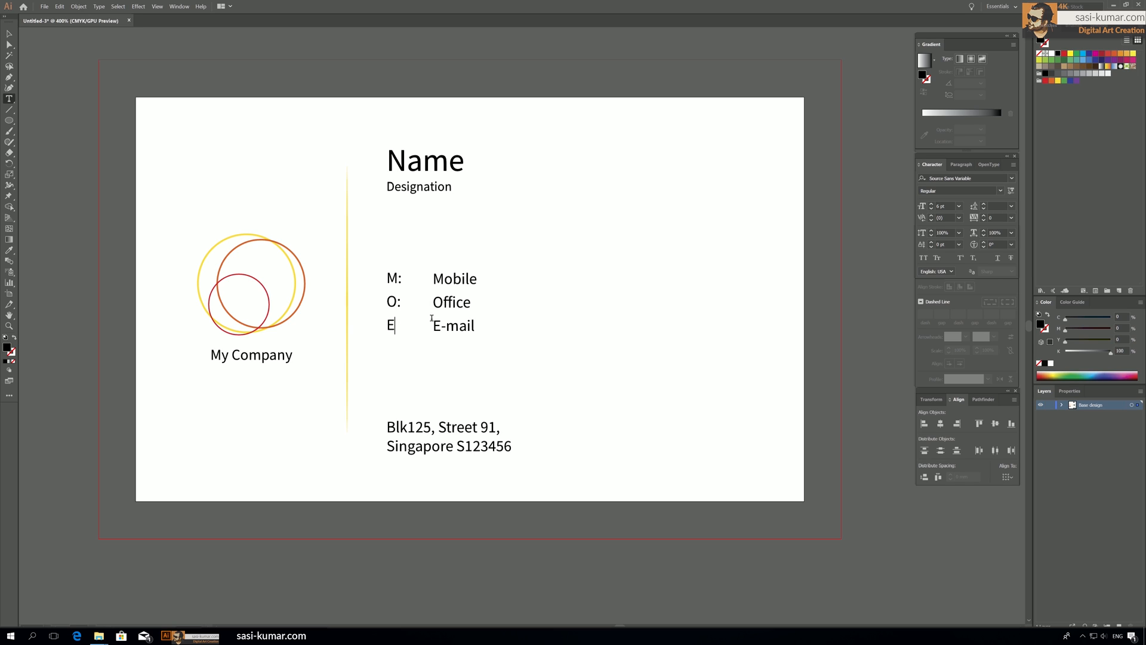
text(:)
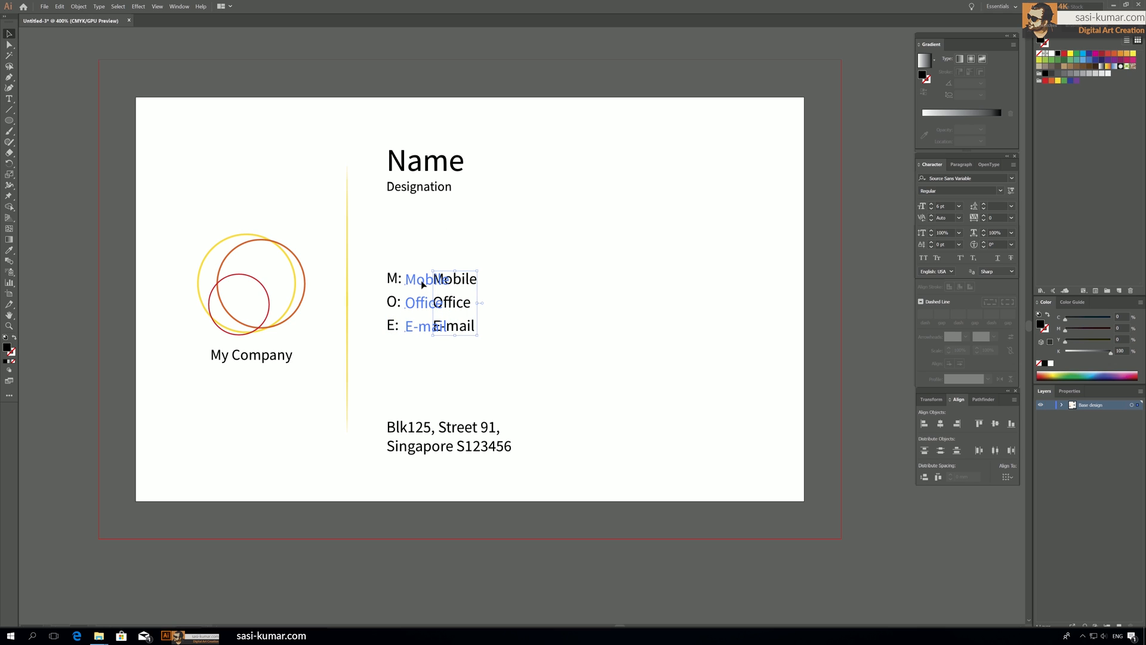
click(585, 435)
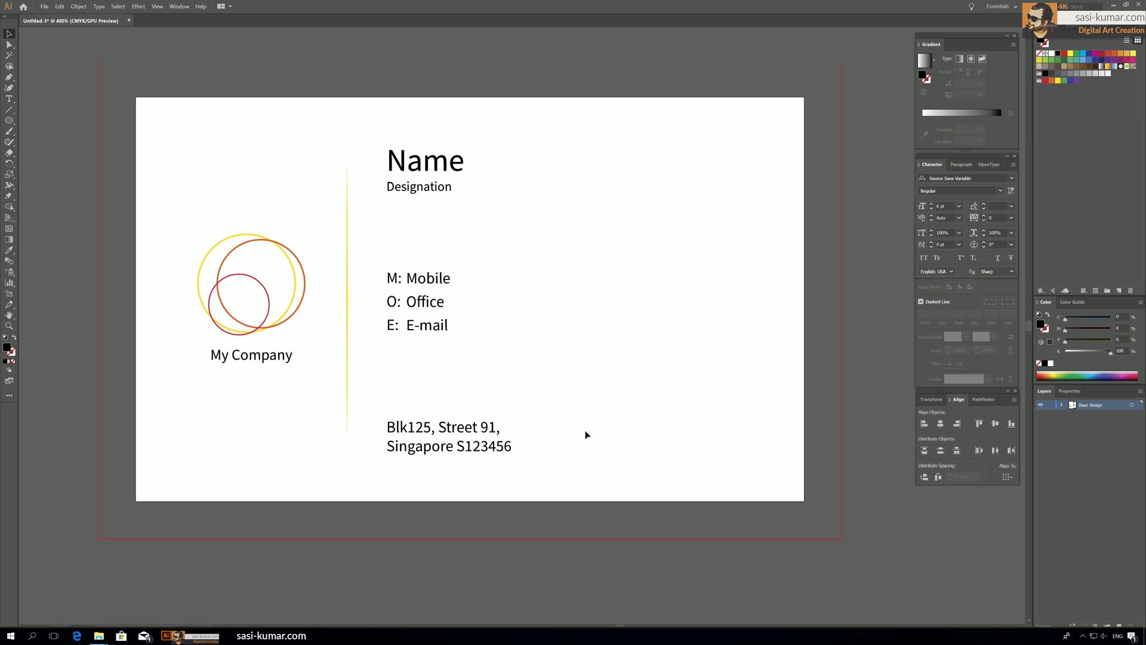
click(426, 159)
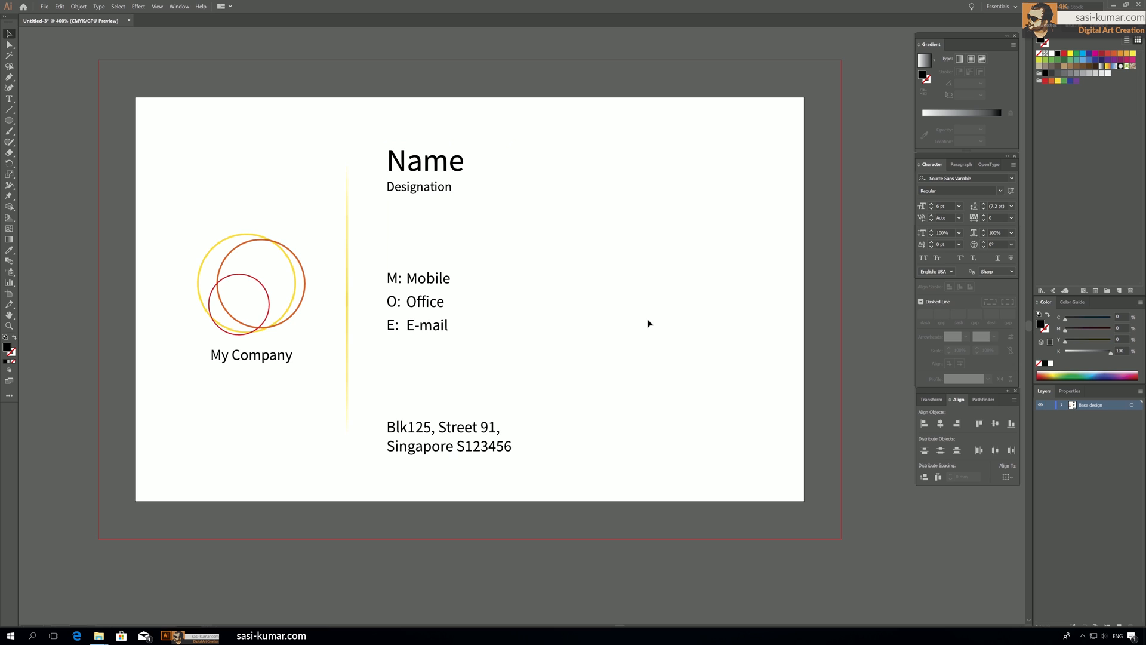
mouse_move(388, 271)
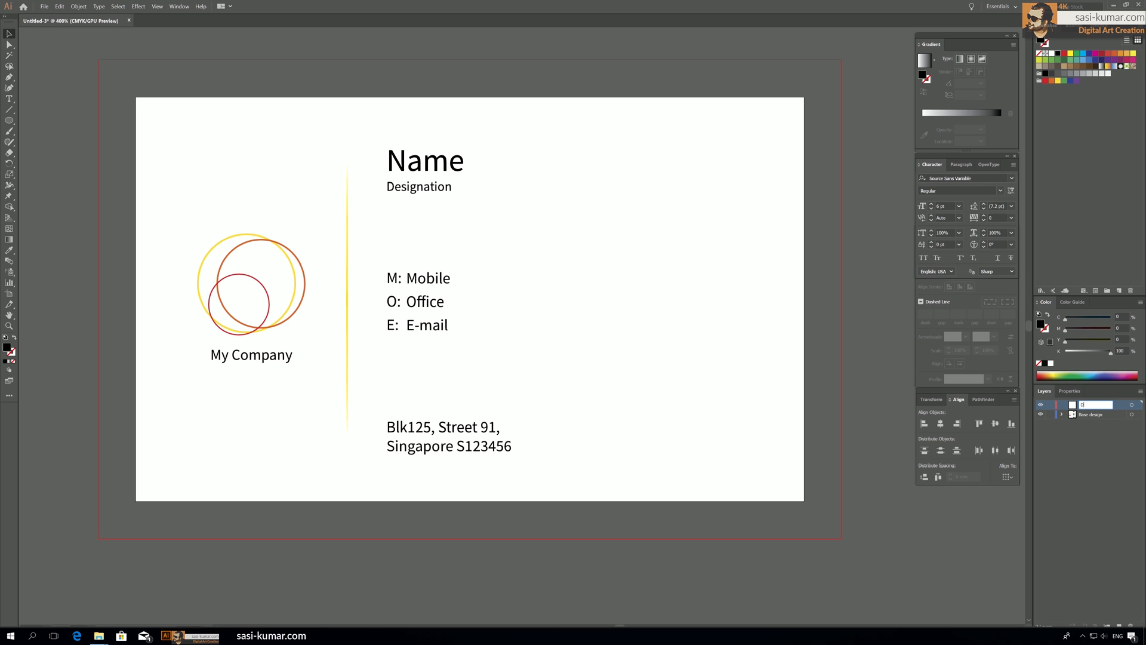
Name the new layer 'Dynamic Data' and move the selected text onto it.
click(425, 159)
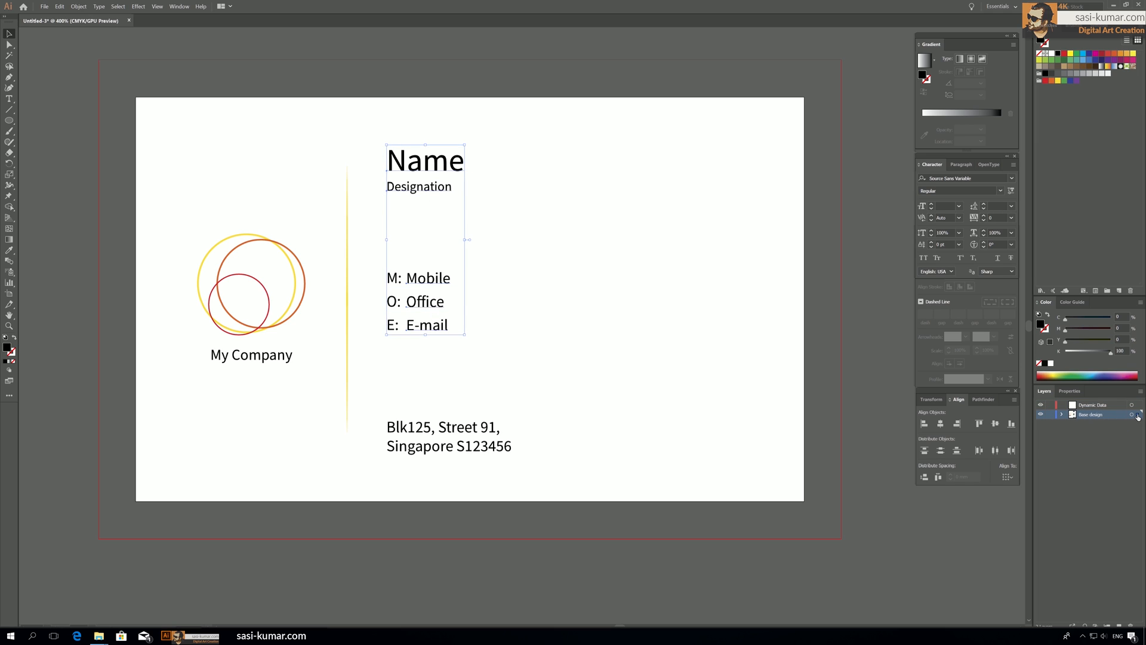
click(1092, 404)
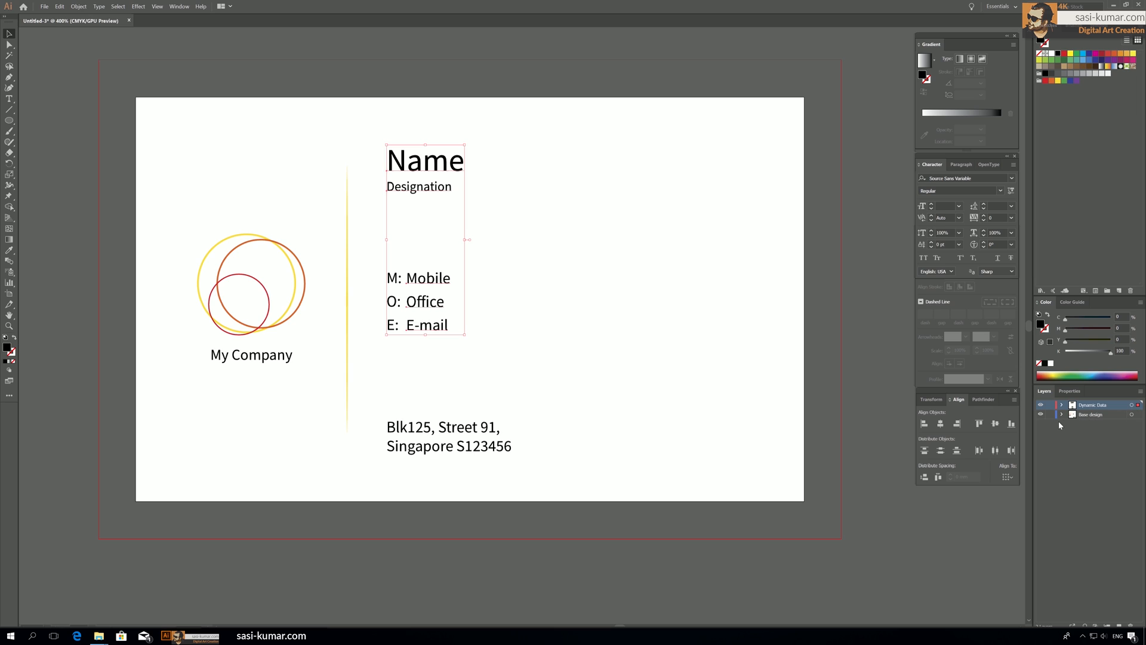
mouse_move(946, 395)
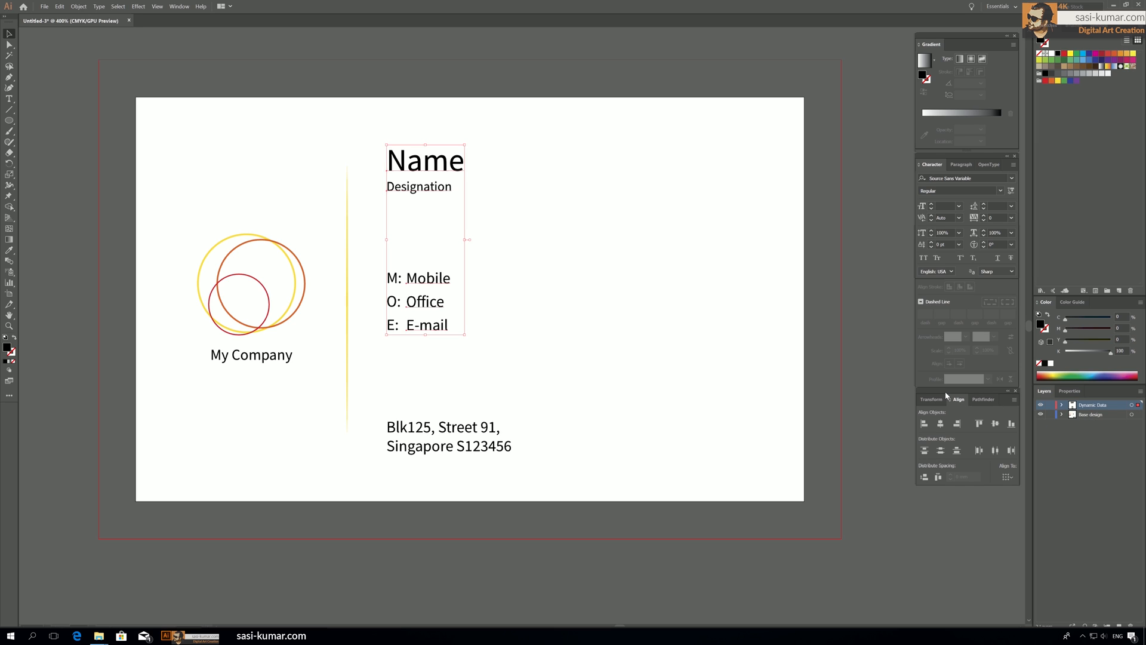
mouse_move(1050, 415)
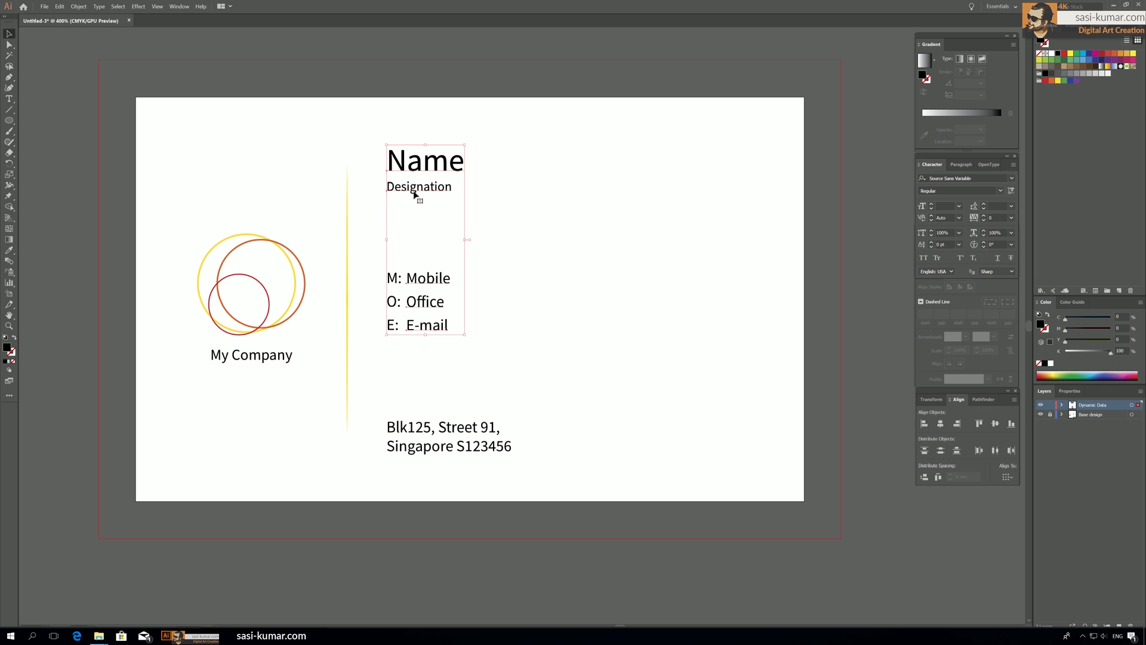
mouse_move(523, 466)
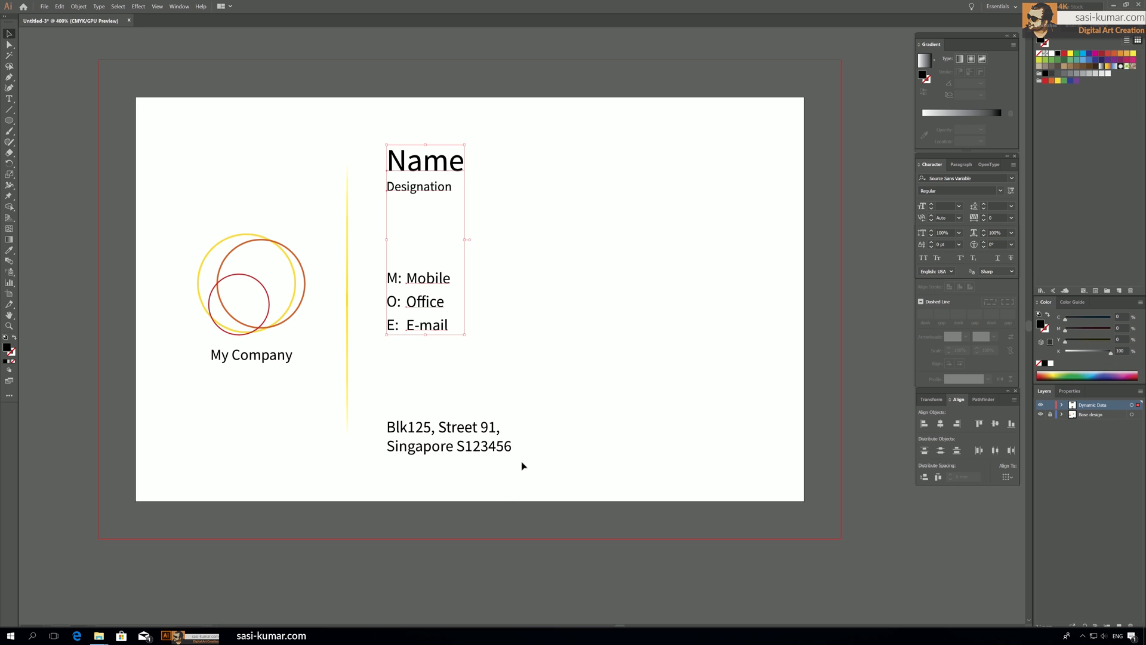